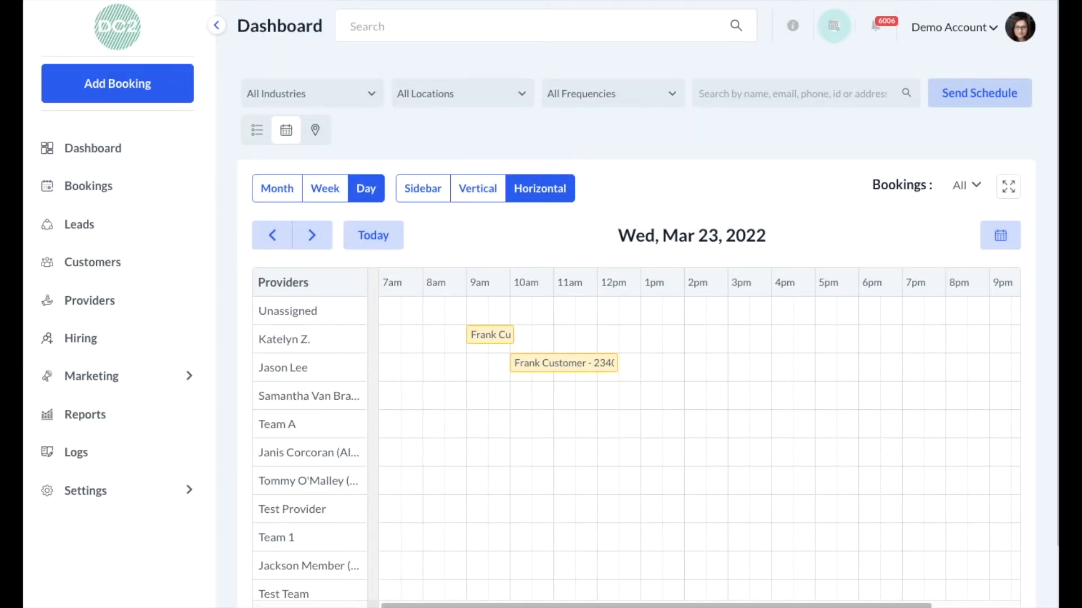
{"action": "mouse_move", "coordinate": [135, 500]}
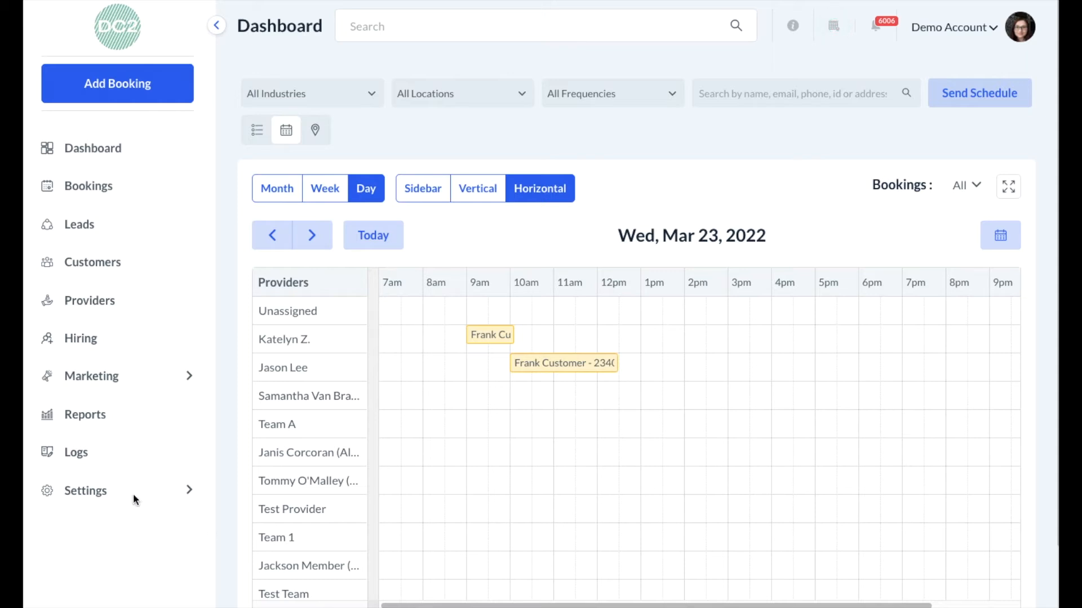
Step: Go to Settings > Website Builder & Themes and view the current Simple theme
{"action": "left_click", "coordinate": [85, 490]}
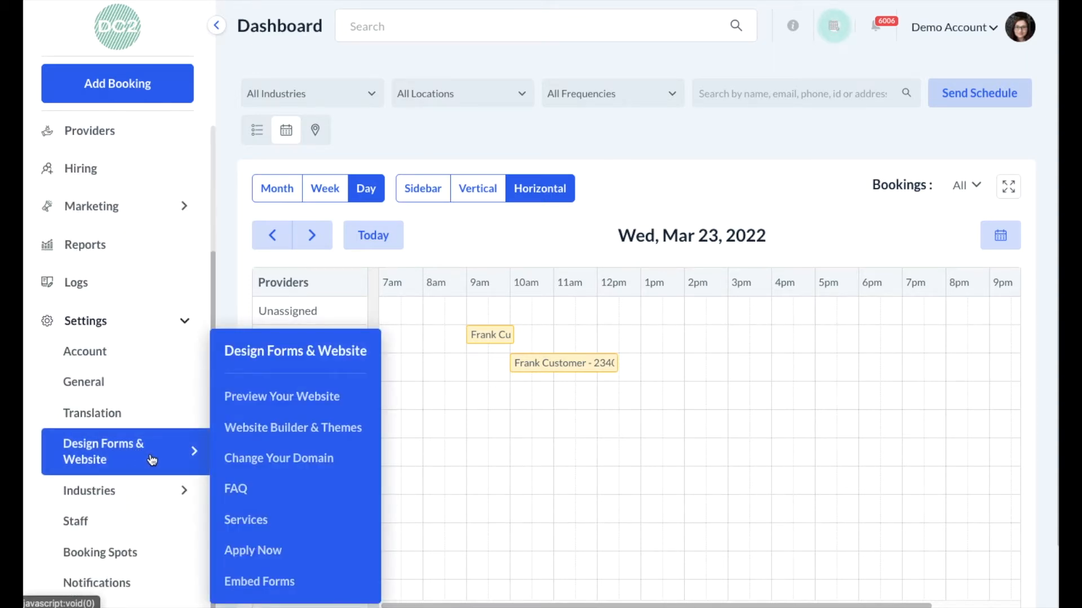
{"action": "mouse_move", "coordinate": [297, 427]}
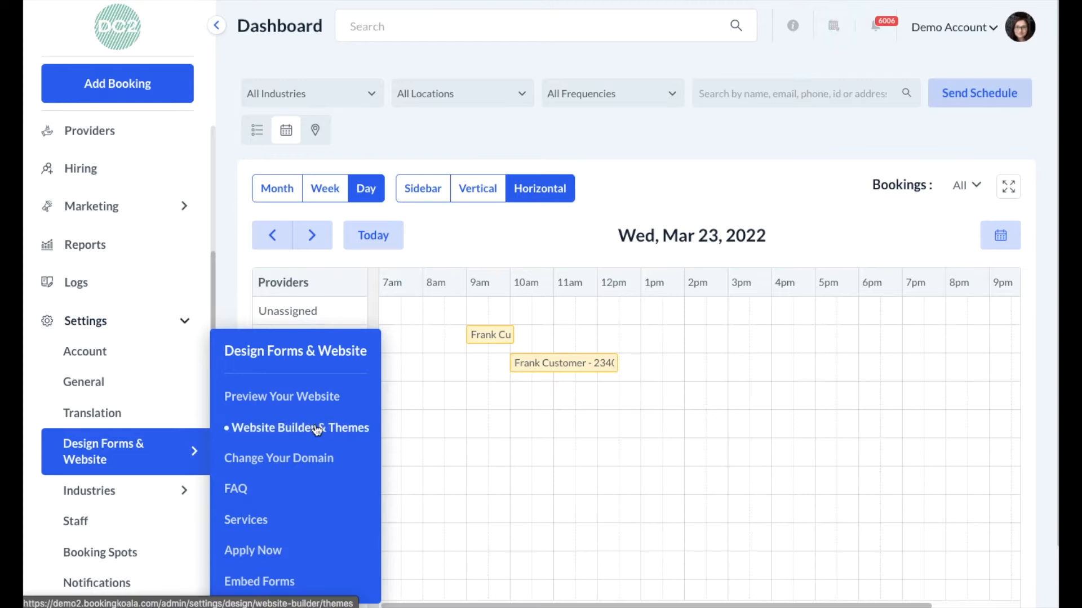
{"action": "left_click", "coordinate": [298, 427]}
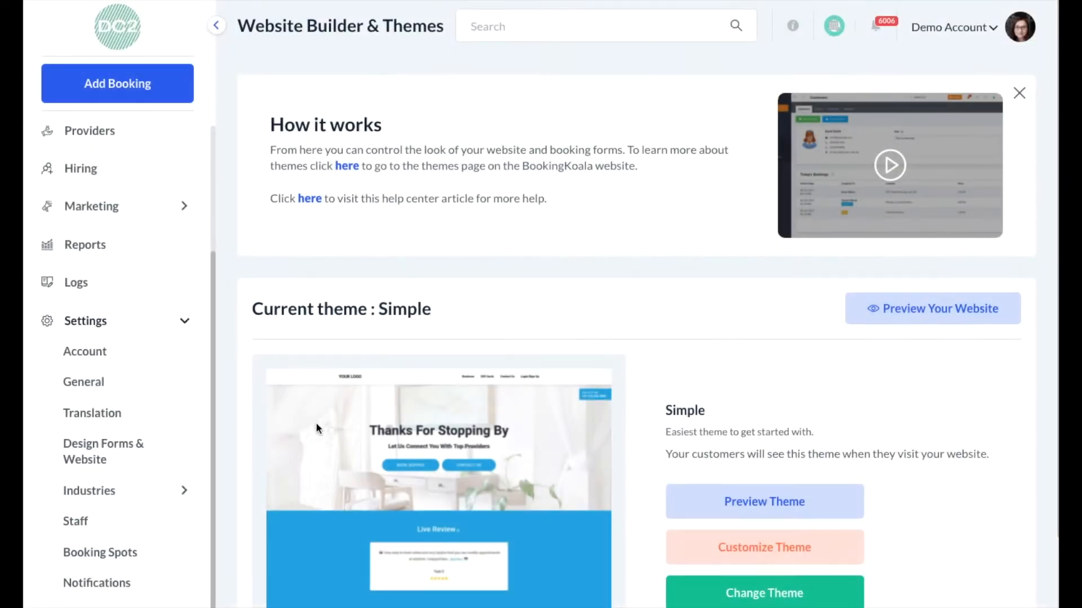
{"action": "scroll", "scroll_direction": "down", "scroll_amount": 3}
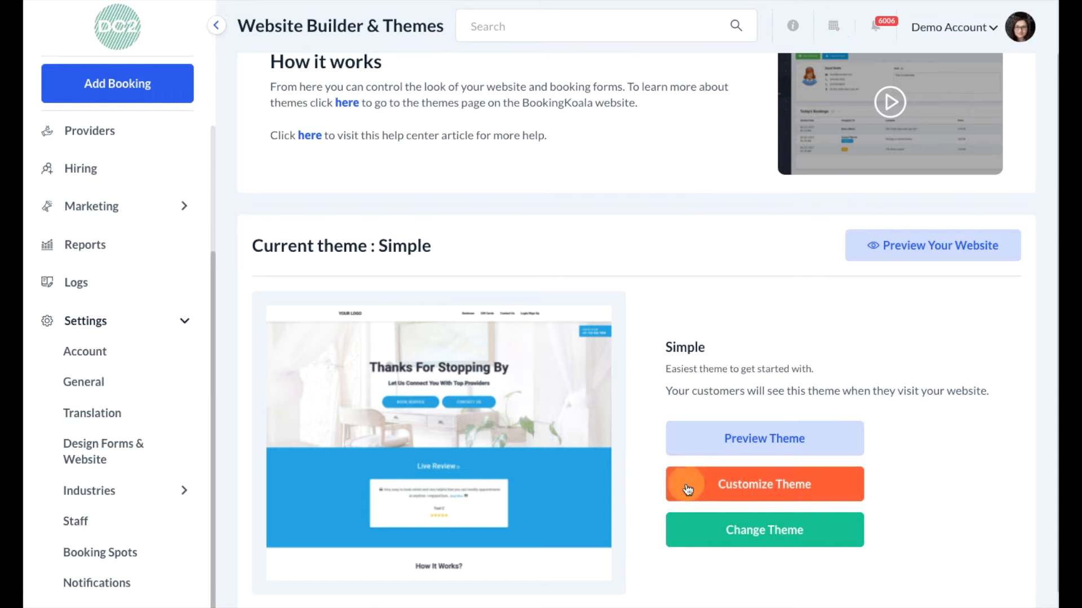
Step: Customize the Simple theme and show the Add menu for a page or popup
{"action": "left_click", "coordinate": [764, 484]}
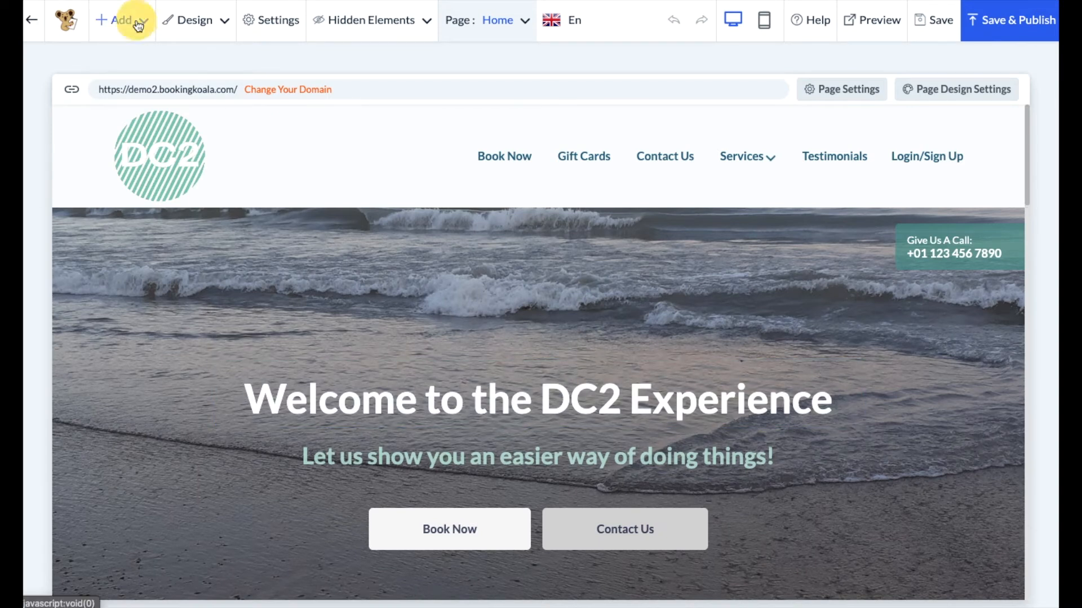
{"action": "left_click", "coordinate": [121, 19]}
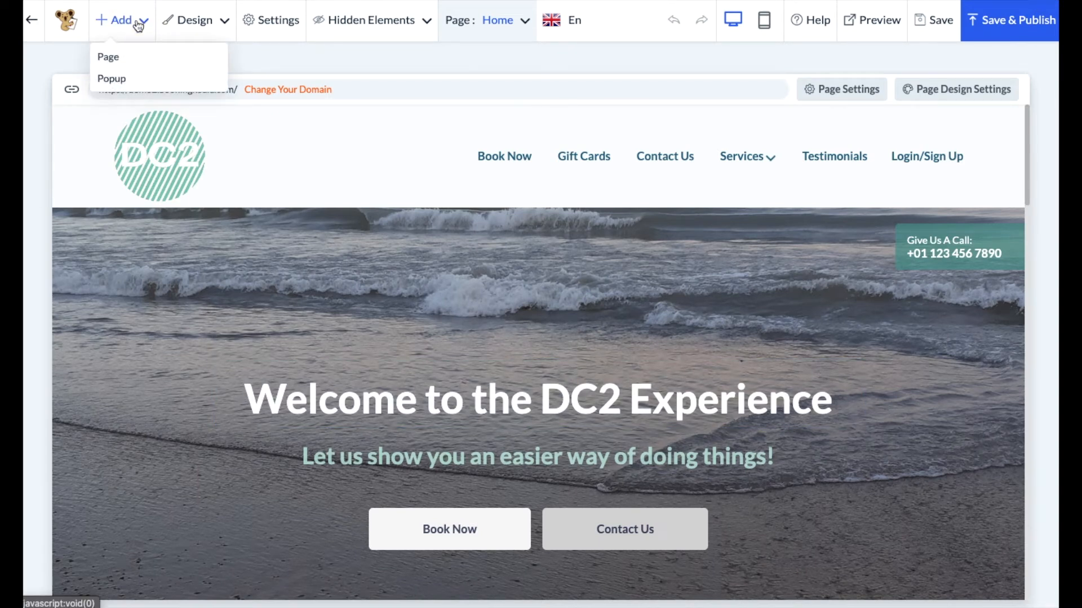
Step: Add a new page, replace the 'New Page' title with 'Services', and save
{"action": "left_click", "coordinate": [108, 56]}
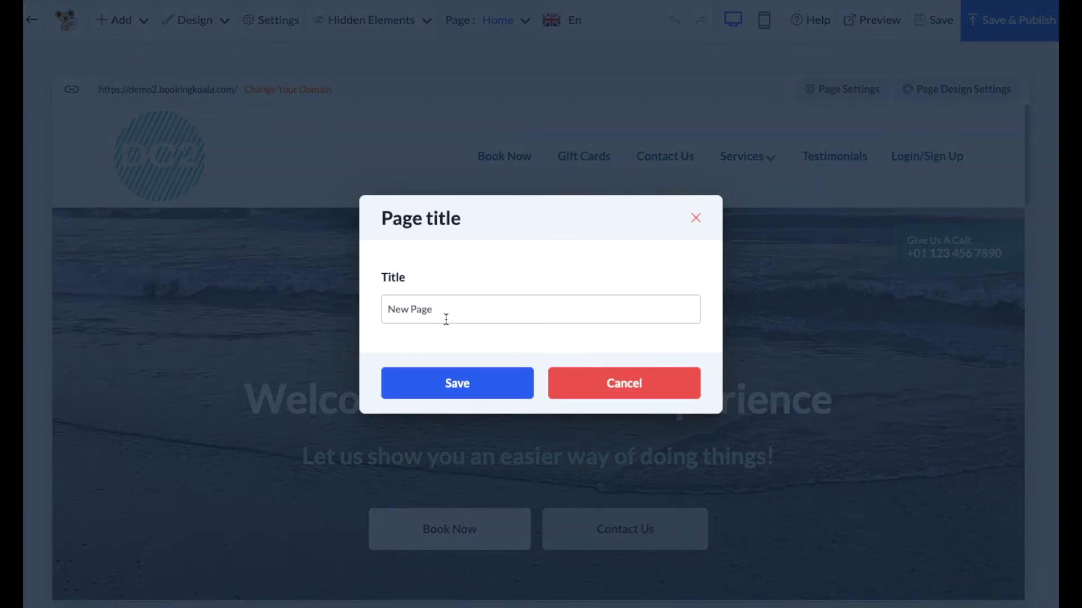
{"action": "double_click", "coordinate": [422, 309]}
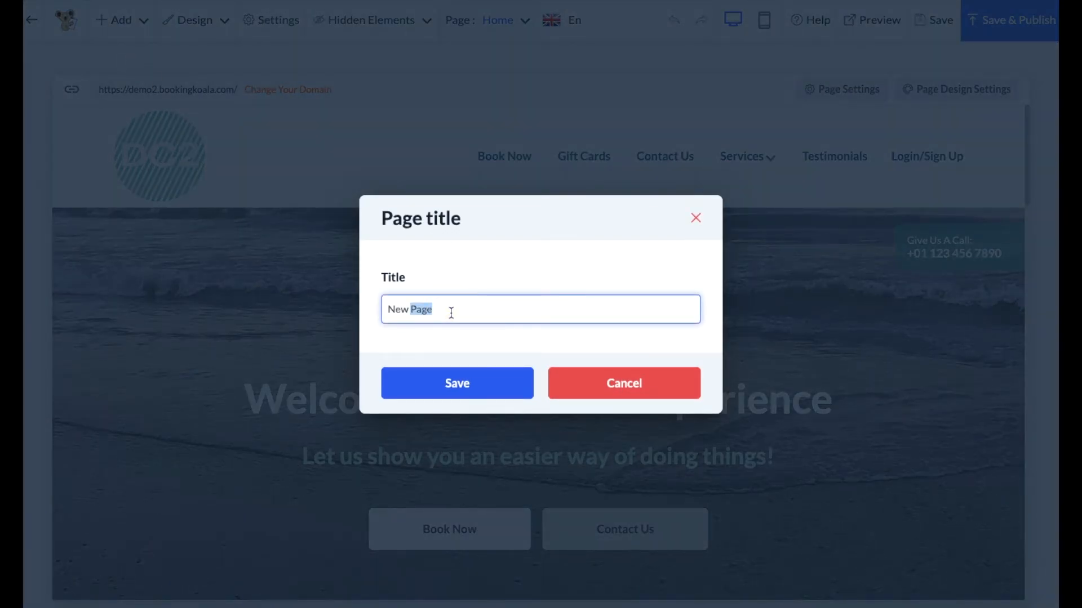
{"action": "key", "text": "Delete"}
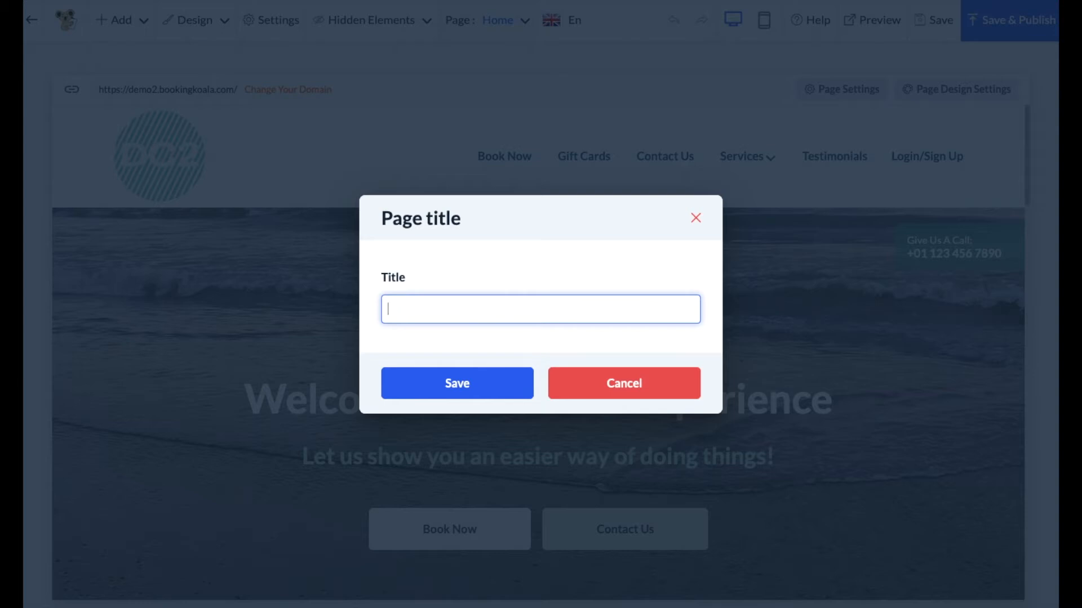
{"action": "type", "text": "Services"}
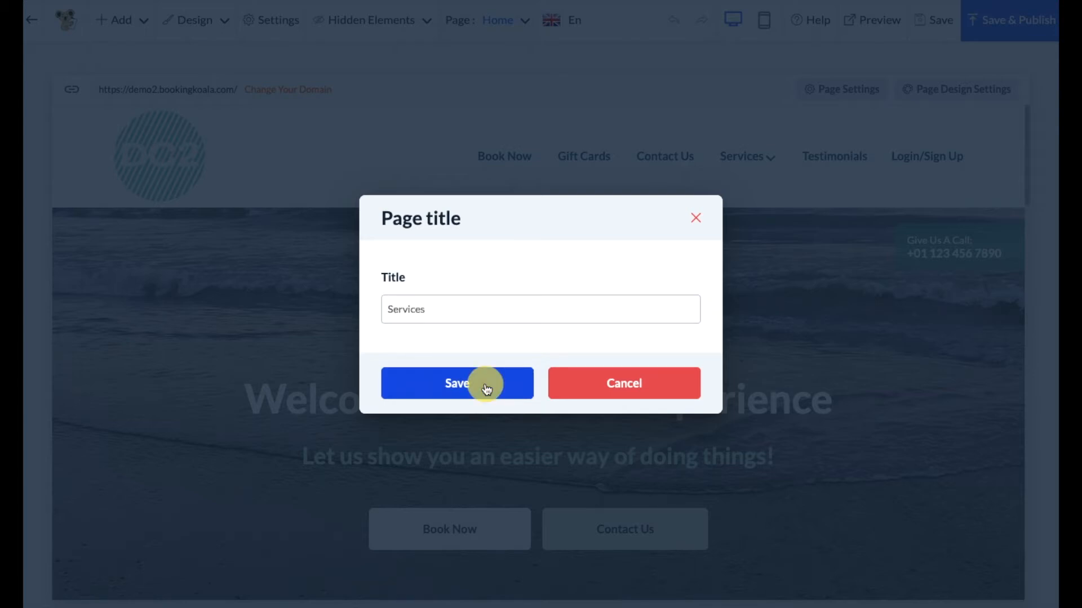
{"action": "left_click", "coordinate": [457, 383]}
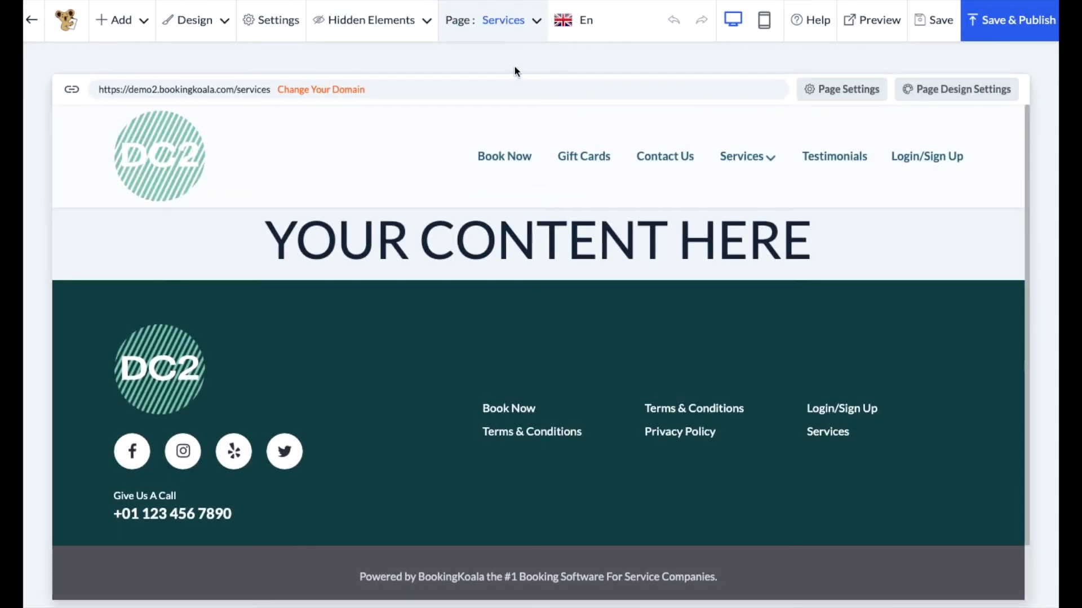
{"action": "mouse_move", "coordinate": [458, 323]}
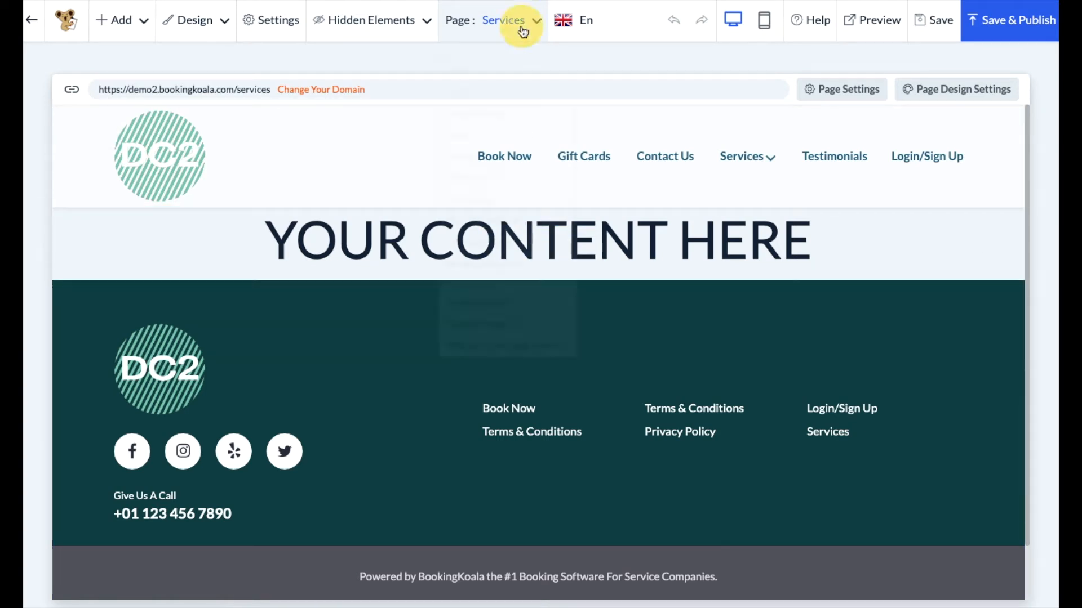
Step: Show the Page dropdown listing the site's pages, including Services
{"action": "left_click", "coordinate": [510, 19]}
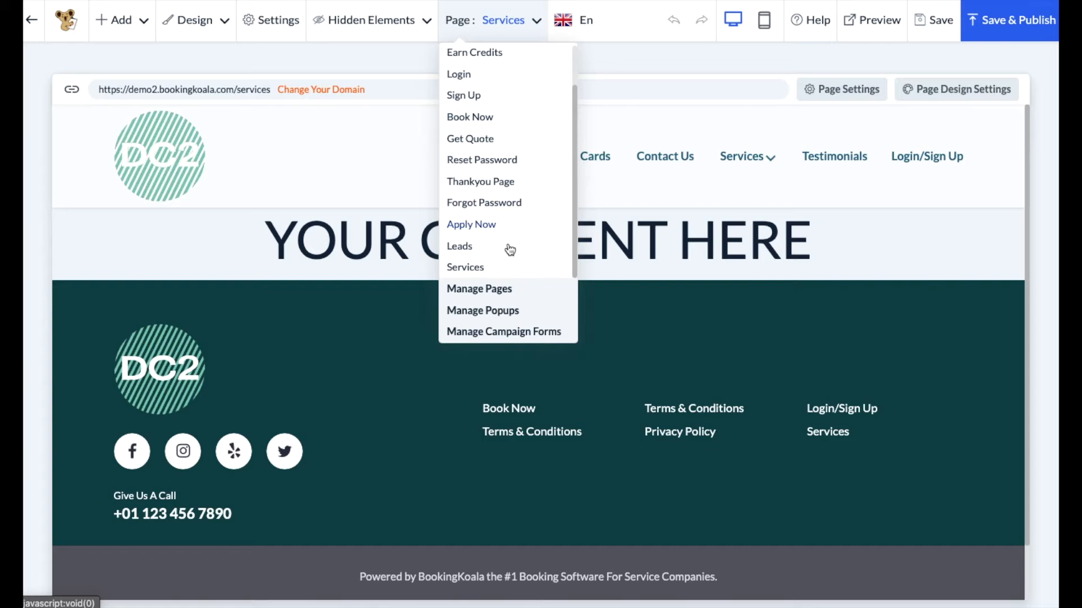
{"action": "mouse_move", "coordinate": [486, 271]}
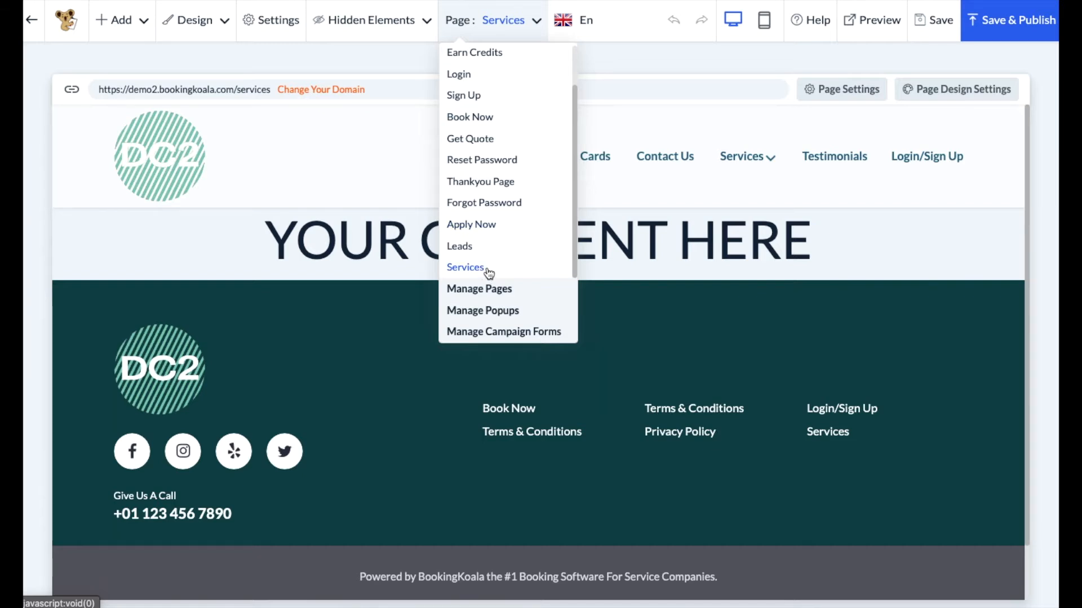
{"action": "mouse_move", "coordinate": [479, 289]}
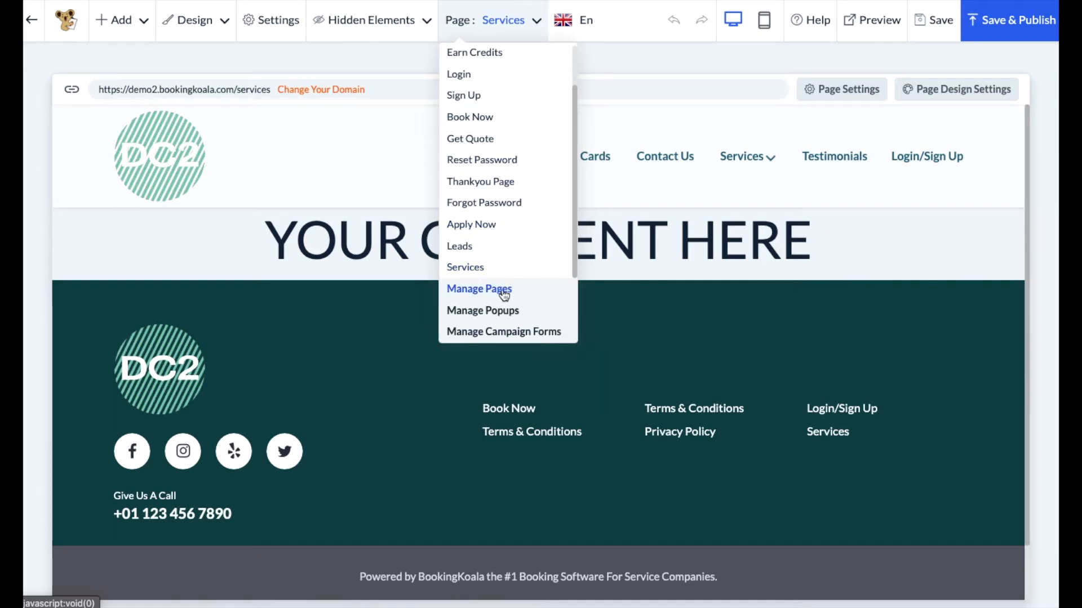
{"action": "mouse_move", "coordinate": [515, 293]}
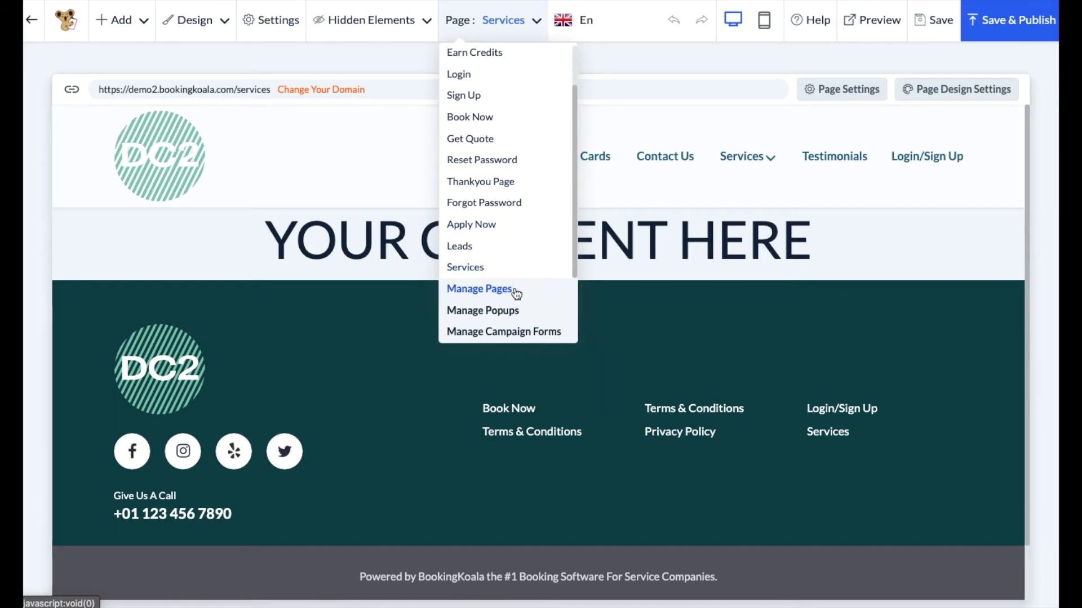
Step: Open Manage Pages and bring up the disable confirmation for the Services page
{"action": "left_click", "coordinate": [479, 288]}
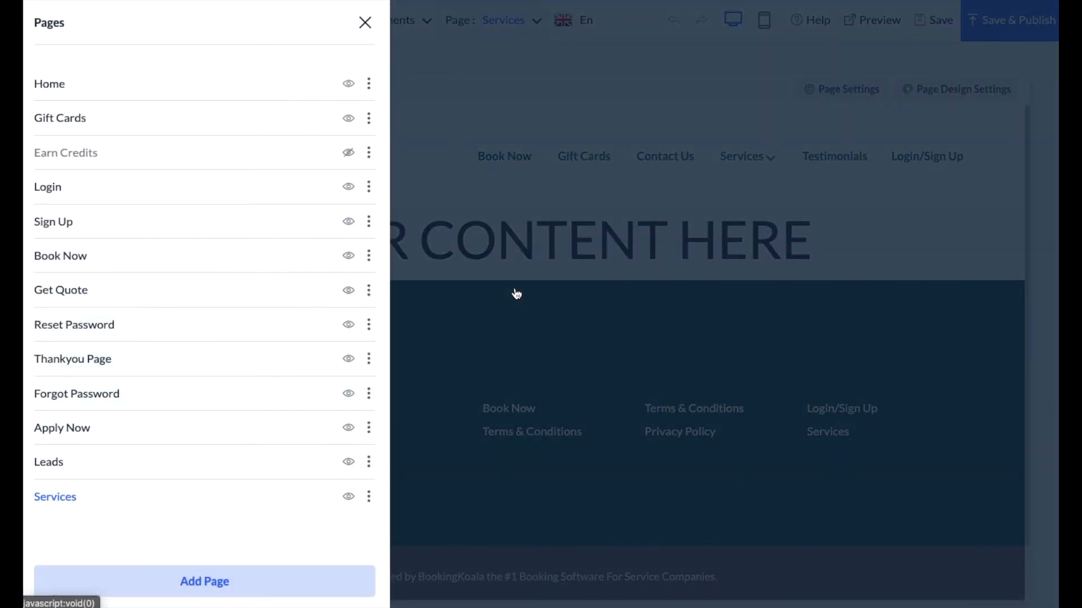
{"action": "mouse_move", "coordinate": [259, 357]}
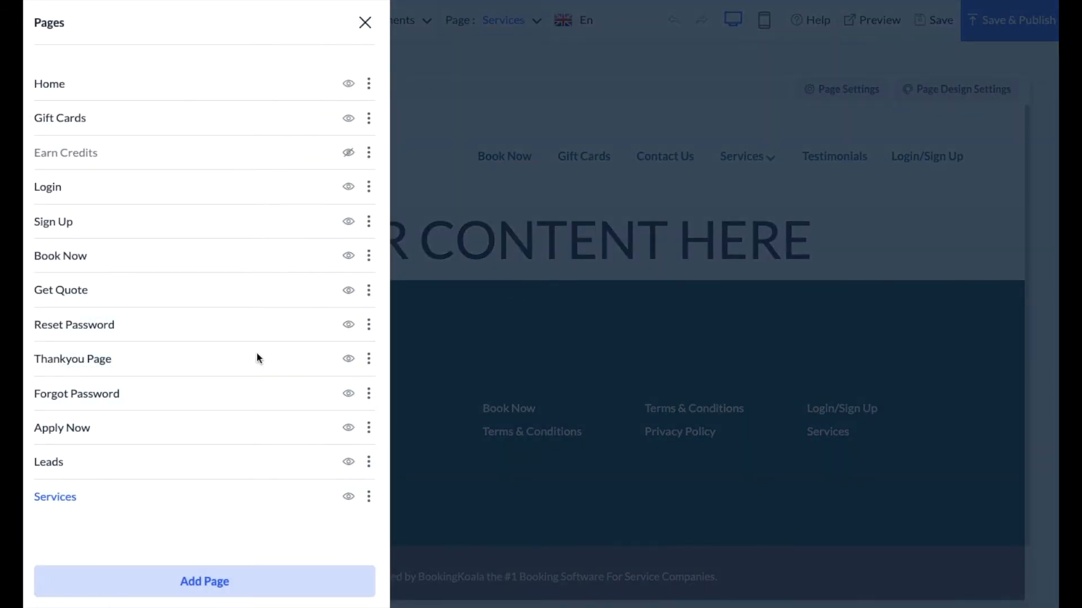
{"action": "mouse_move", "coordinate": [347, 497]}
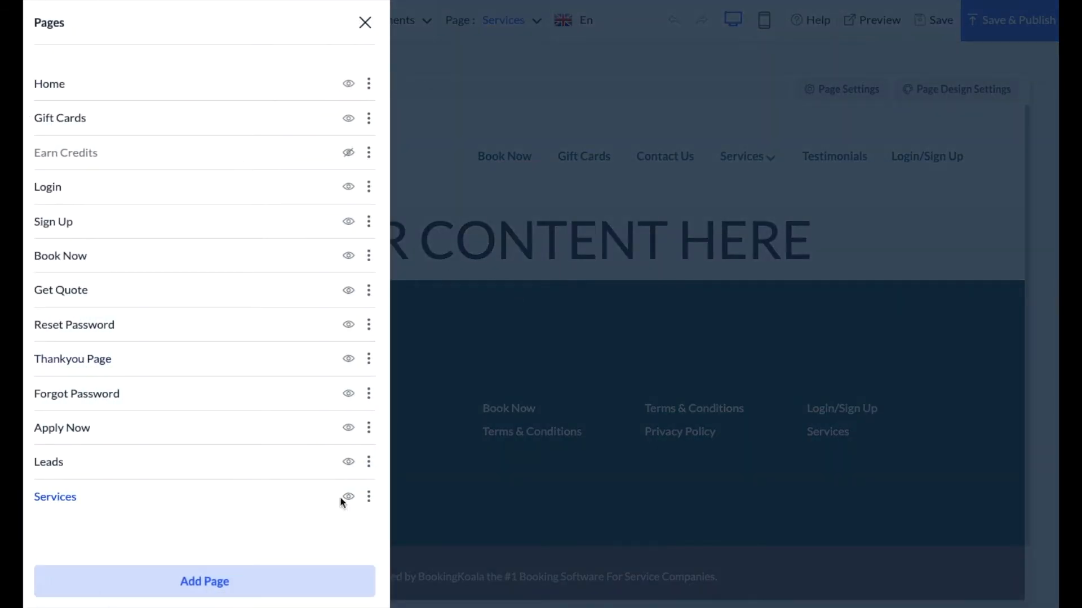
{"action": "mouse_move", "coordinate": [366, 499]}
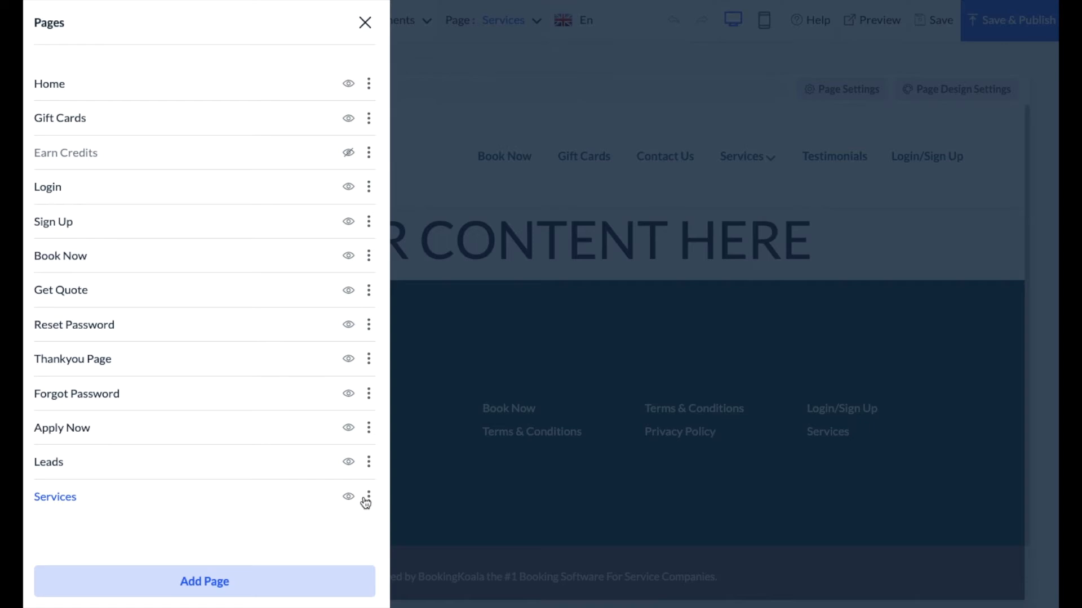
{"action": "mouse_move", "coordinate": [348, 503]}
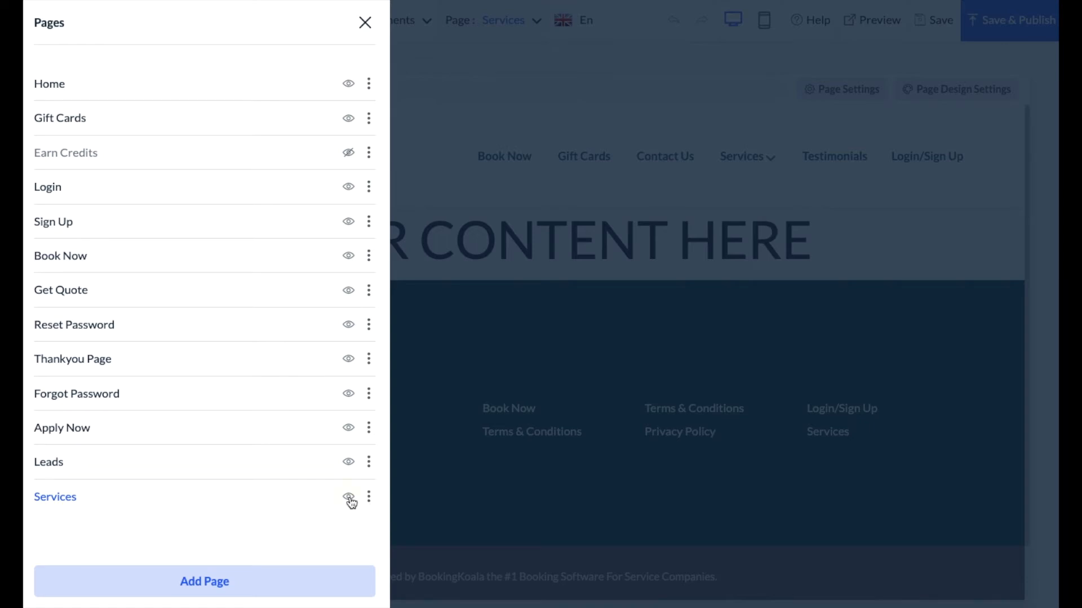
{"action": "left_click", "coordinate": [349, 500]}
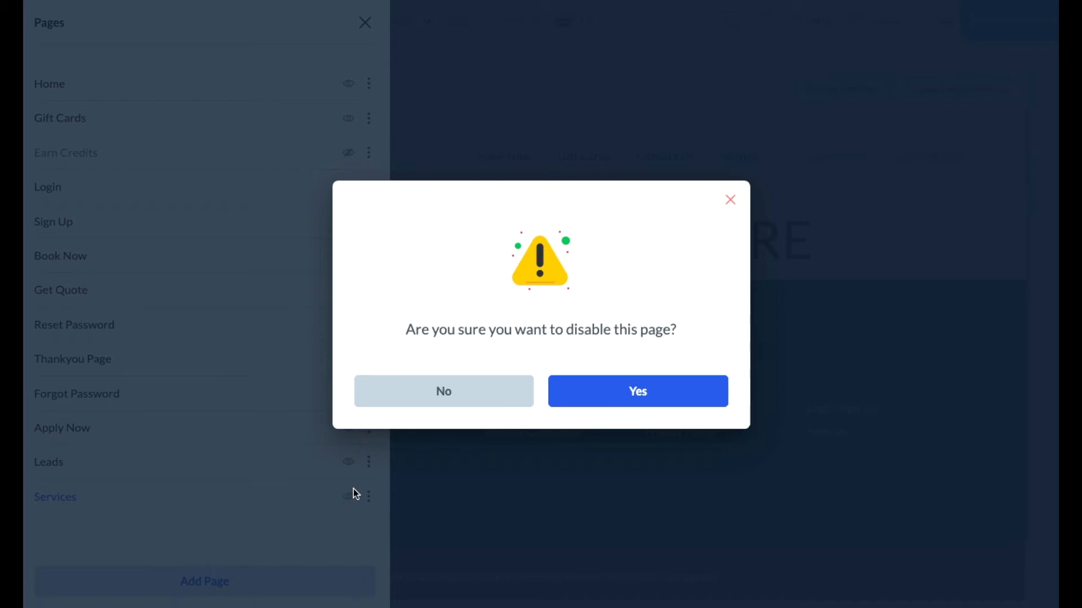
{"action": "mouse_move", "coordinate": [348, 502]}
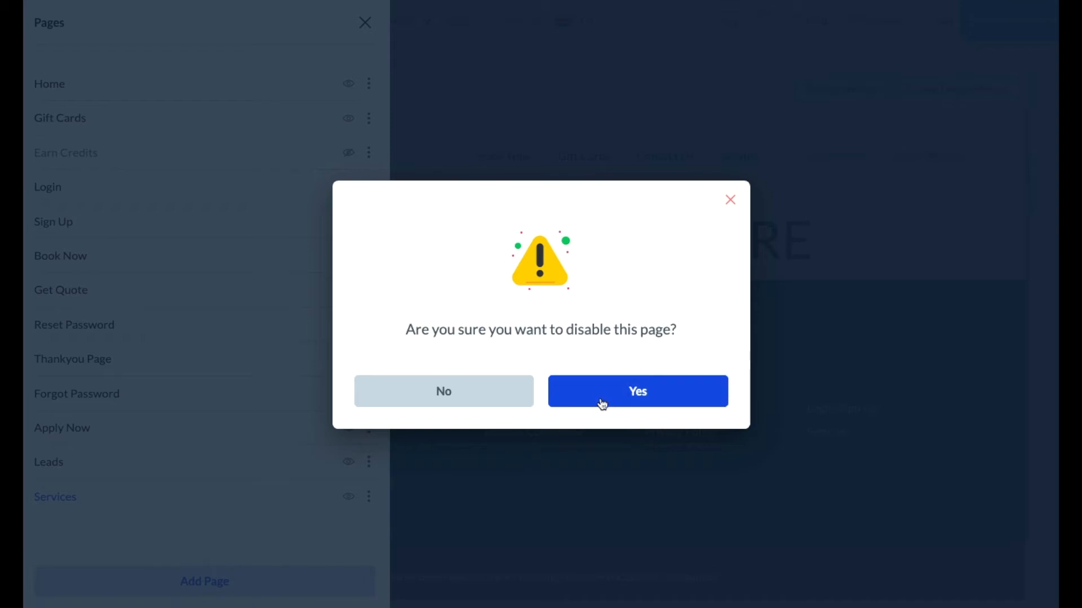
{"action": "mouse_move", "coordinate": [720, 229]}
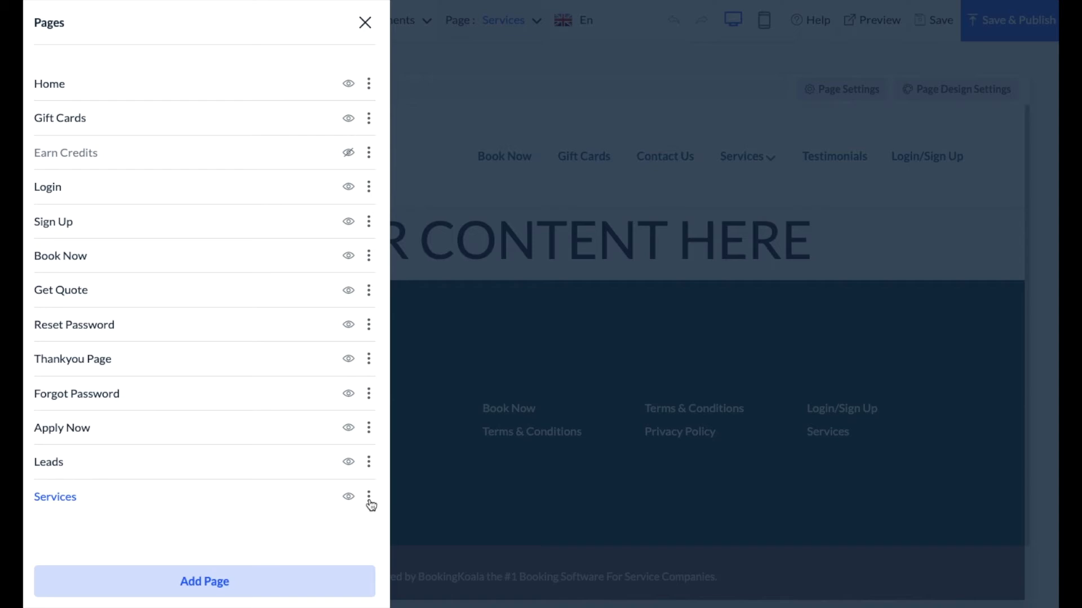
Step: Open the Services page settings, review its SEO tab, and show the Google Analytics field
{"action": "left_click", "coordinate": [368, 497]}
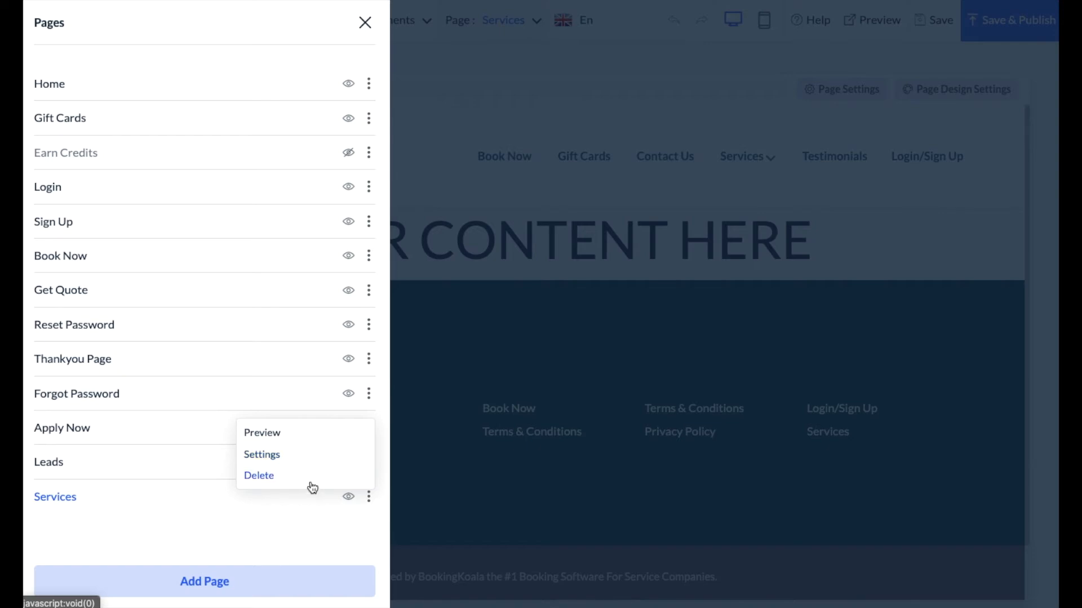
{"action": "left_click", "coordinate": [261, 454]}
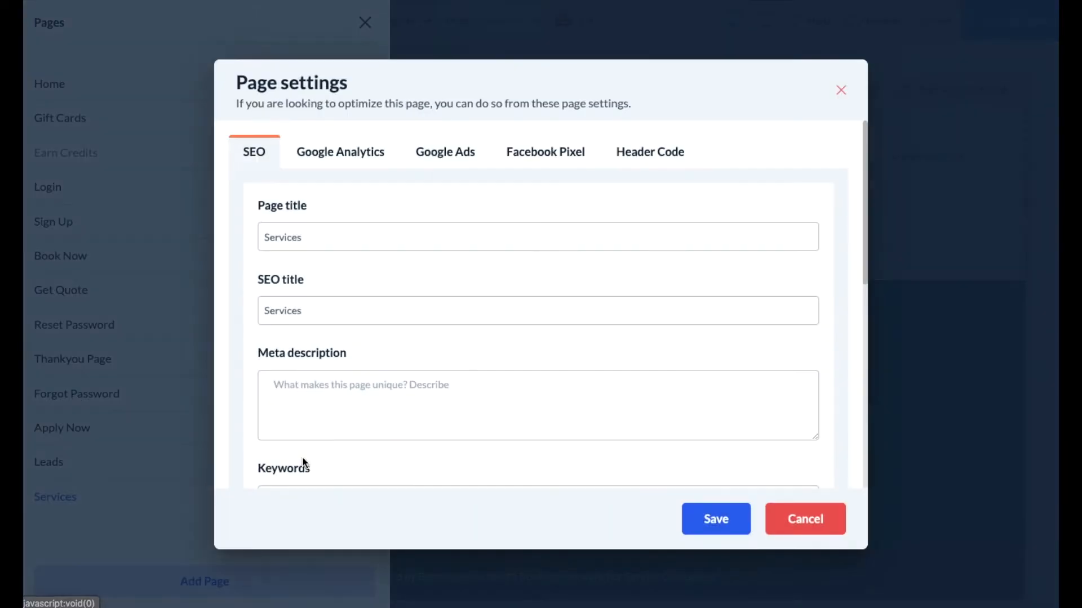
{"action": "mouse_move", "coordinate": [254, 307]}
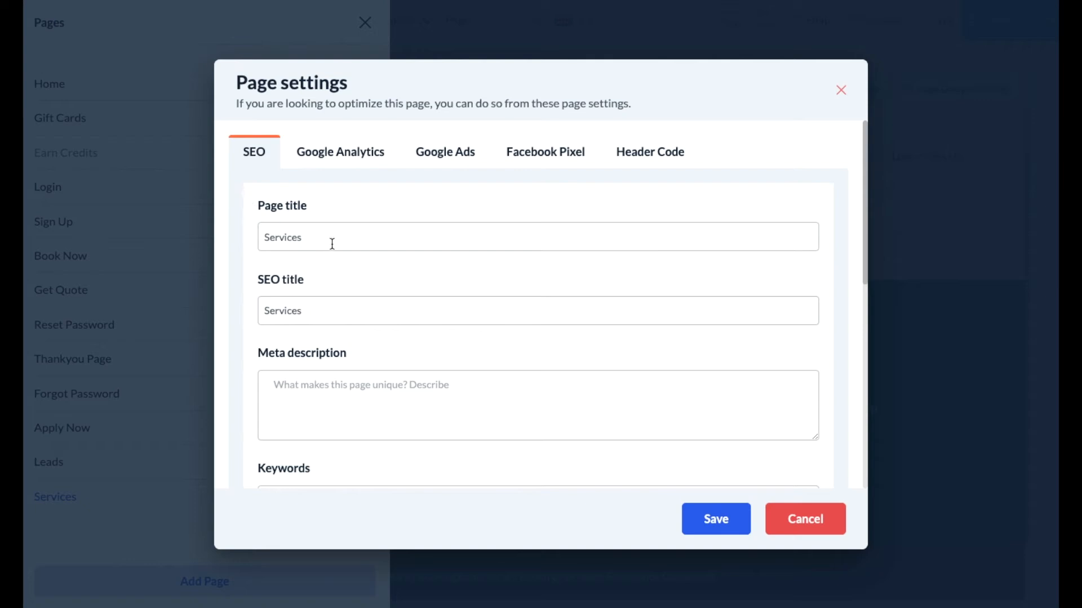
{"action": "scroll", "scroll_direction": "down", "scroll_amount": 3}
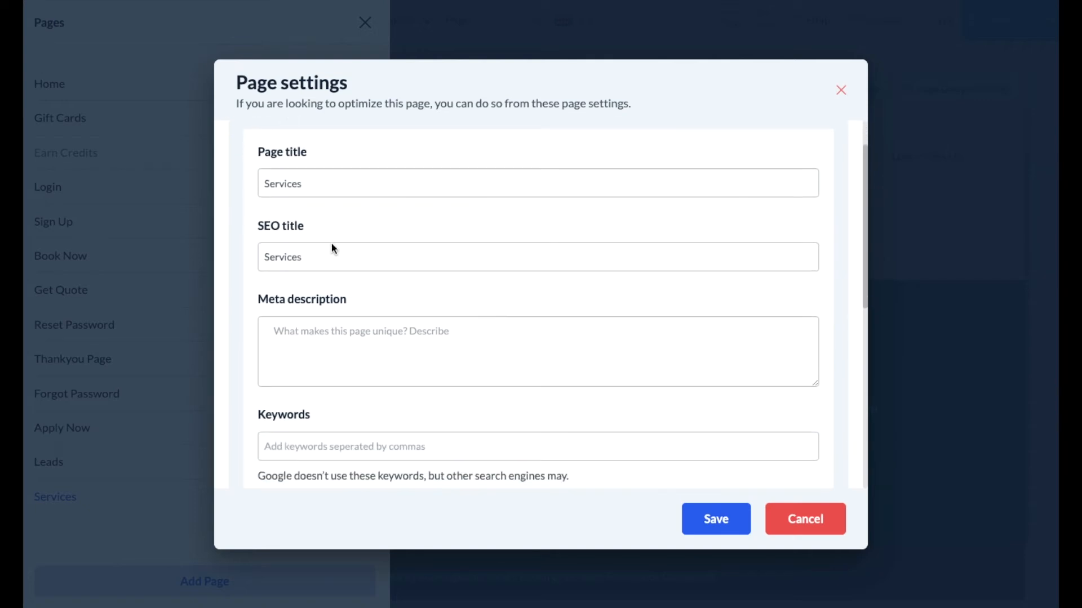
{"action": "scroll", "scroll_direction": "down", "scroll_amount": 3}
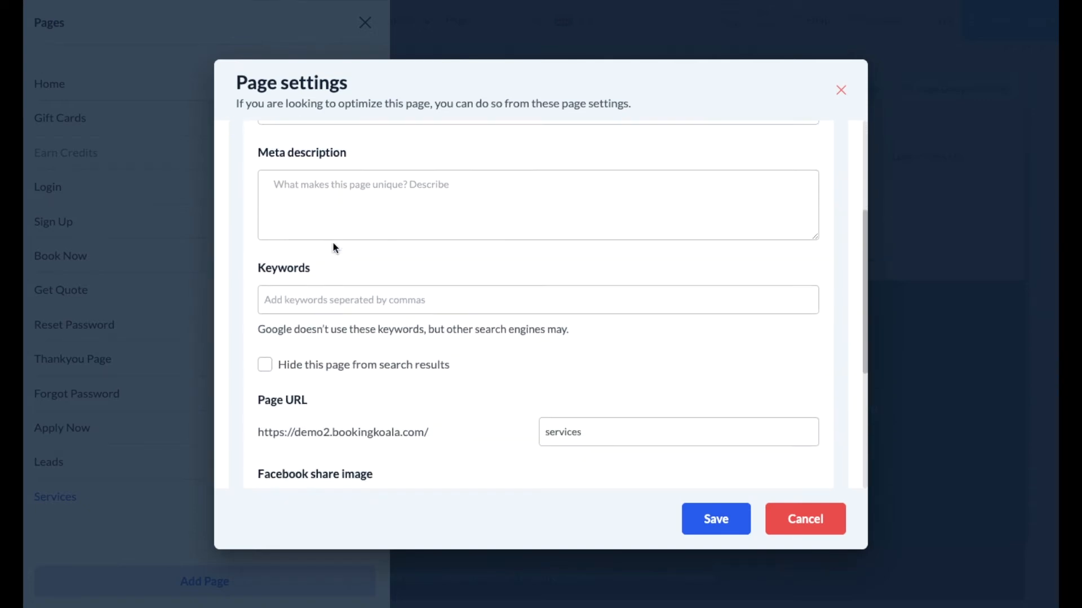
{"action": "scroll", "scroll_direction": "down", "scroll_amount": 3}
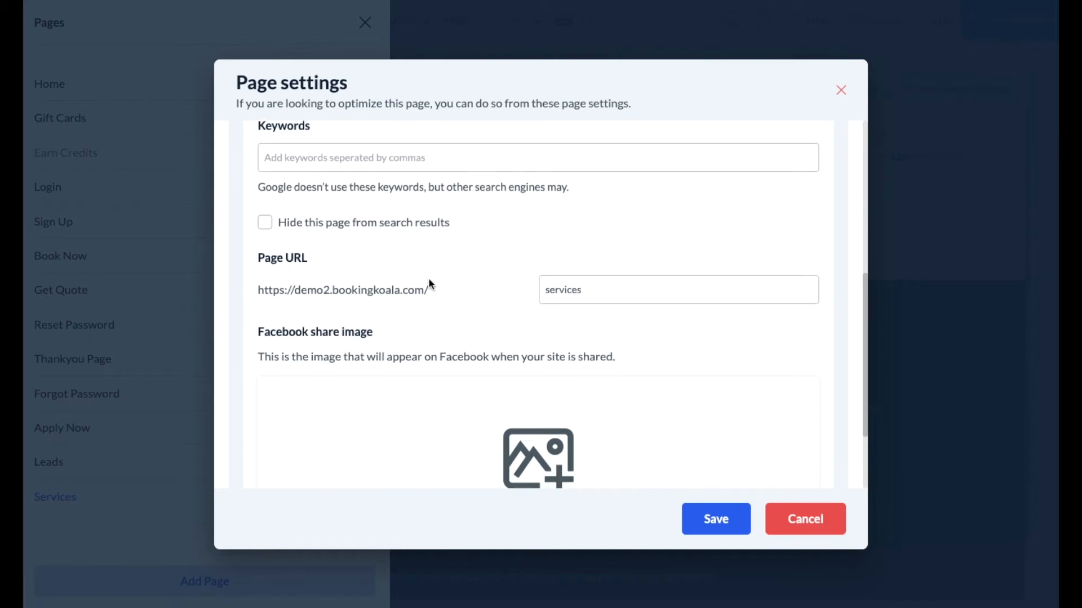
{"action": "scroll", "scroll_direction": "down", "scroll_amount": 3}
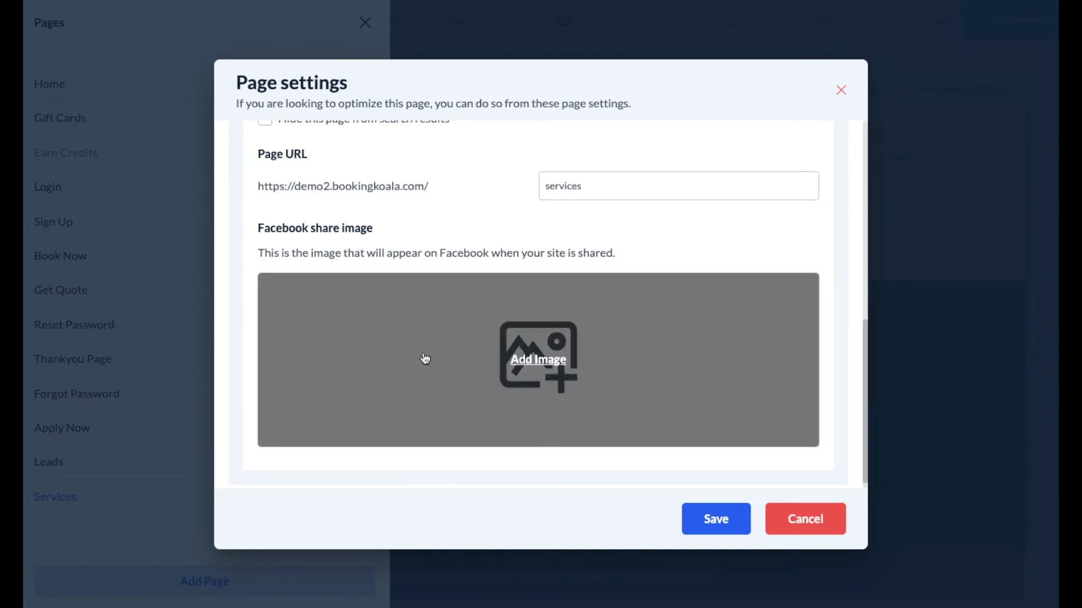
{"action": "scroll", "scroll_direction": "up", "scroll_amount": 3}
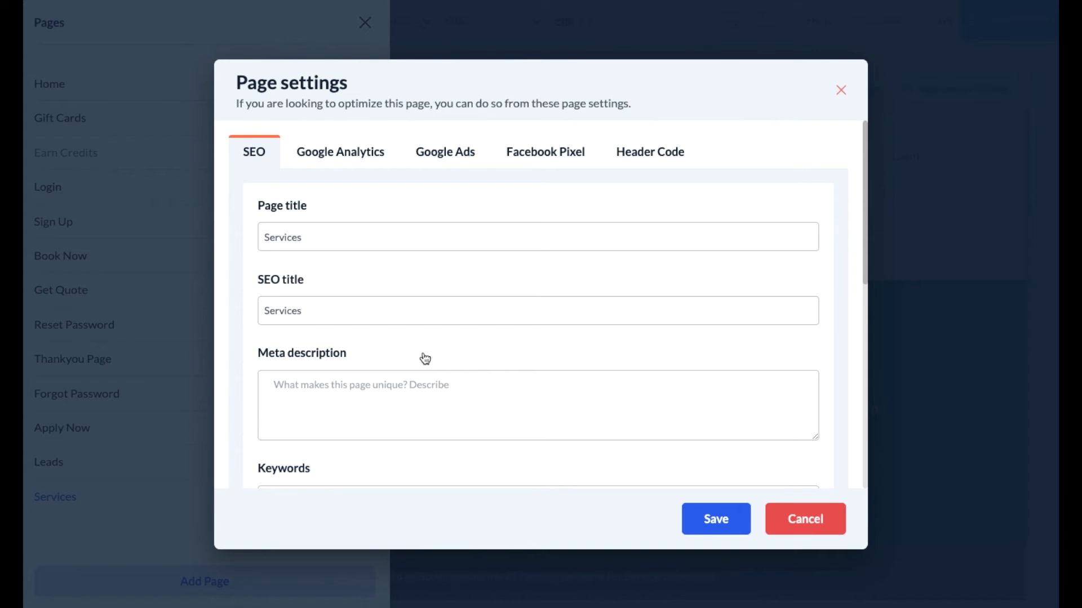
{"action": "left_click", "coordinate": [339, 152]}
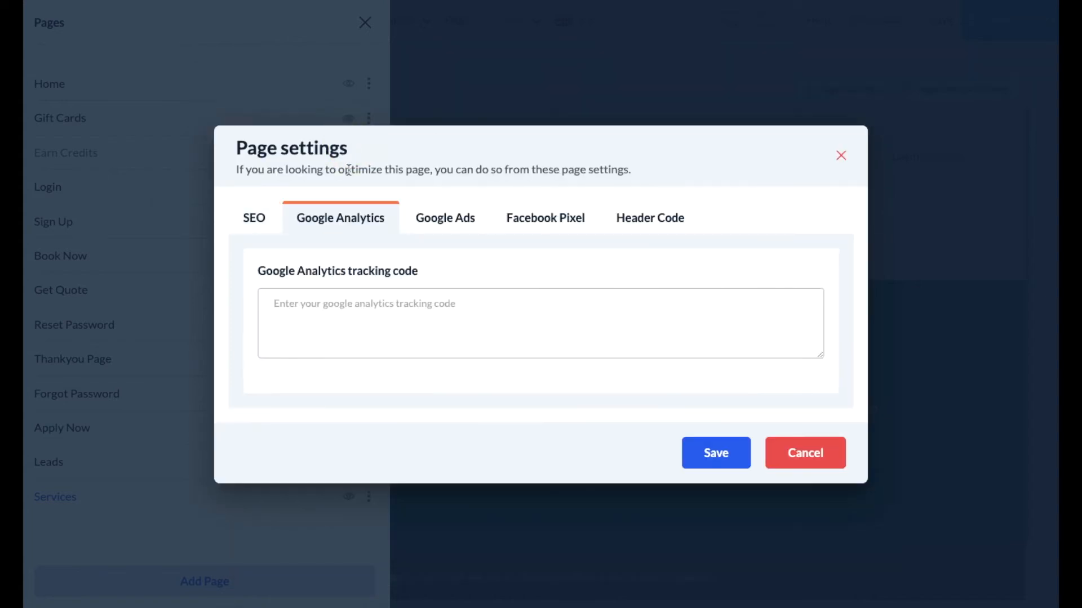
{"action": "mouse_move", "coordinate": [363, 227]}
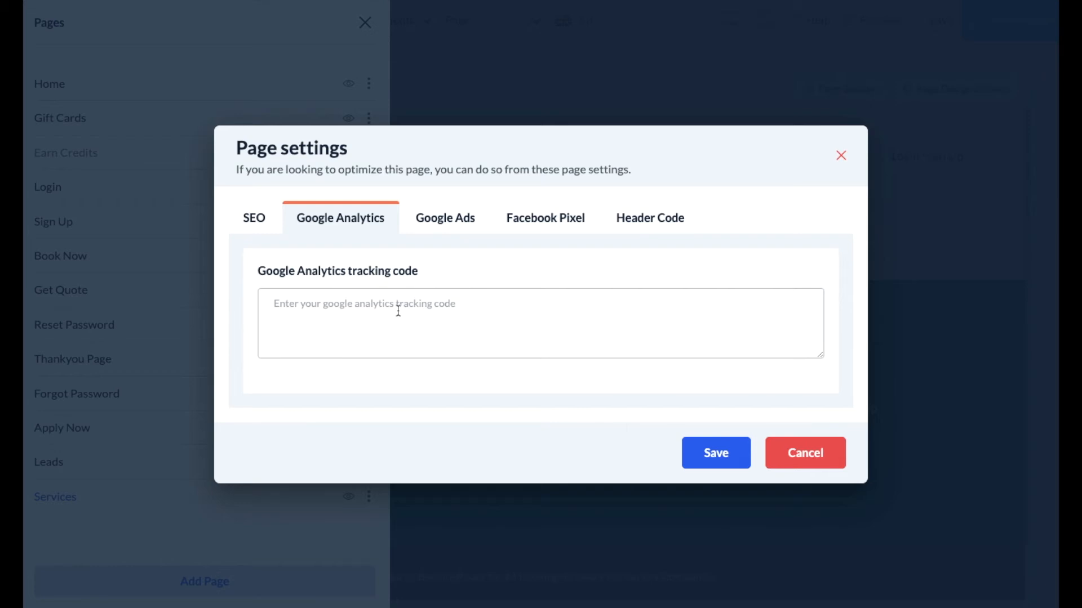
Step: Review the Google Ads, Facebook Pixel and Header Code tabs, then close Page Settings
{"action": "left_click", "coordinate": [445, 218]}
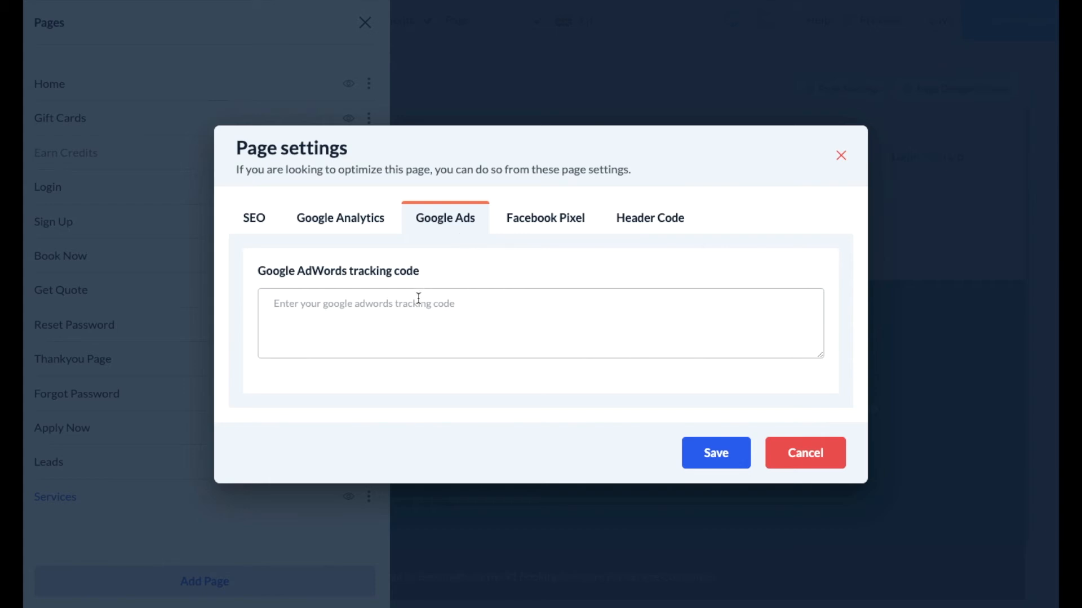
{"action": "mouse_move", "coordinate": [544, 218]}
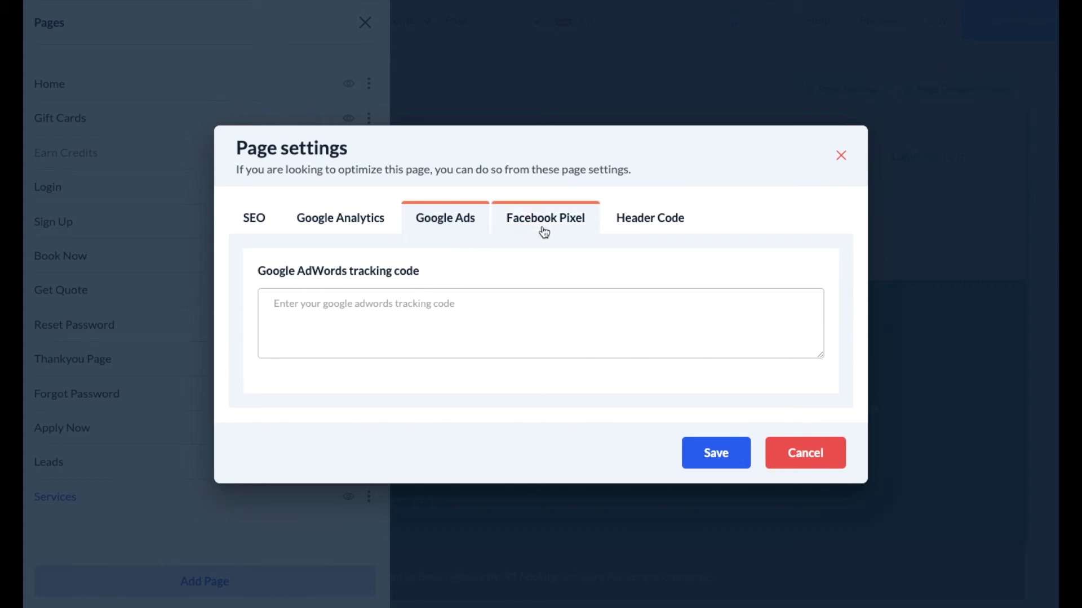
{"action": "left_click", "coordinate": [544, 218]}
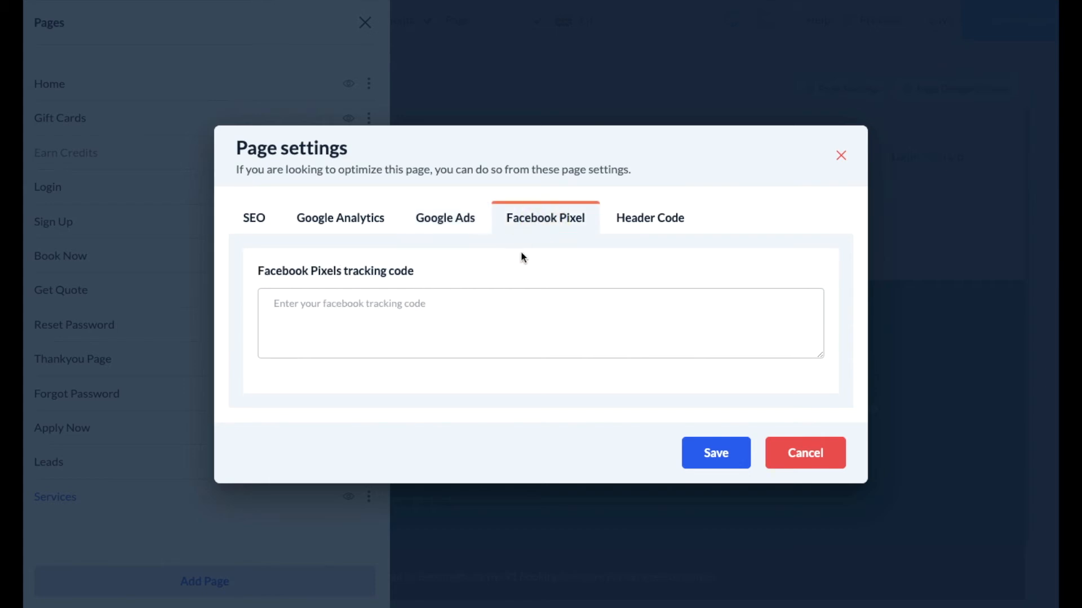
{"action": "mouse_move", "coordinate": [543, 233]}
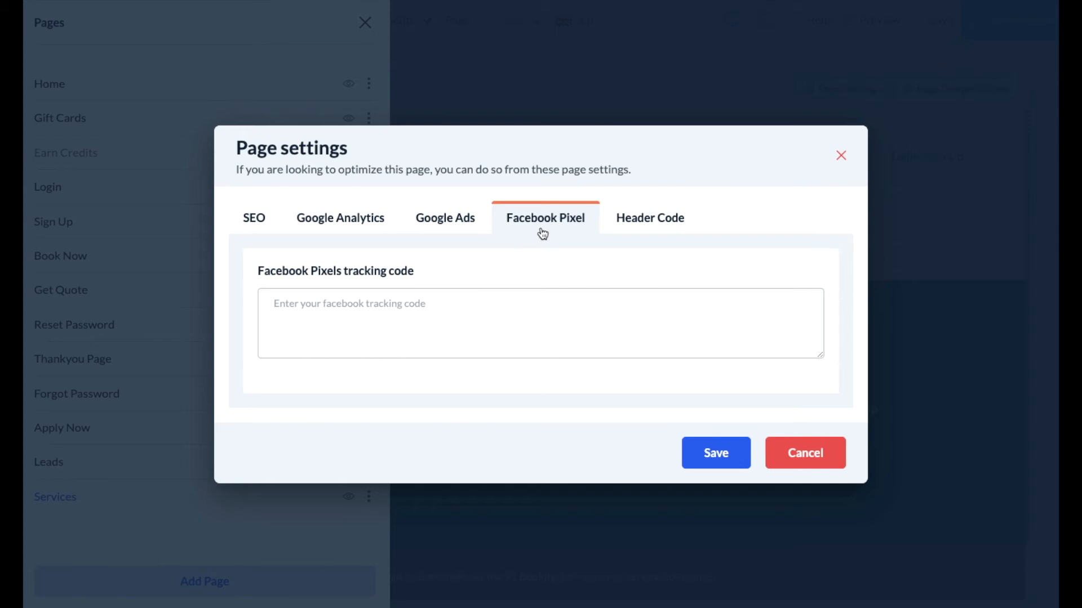
{"action": "left_click", "coordinate": [649, 218]}
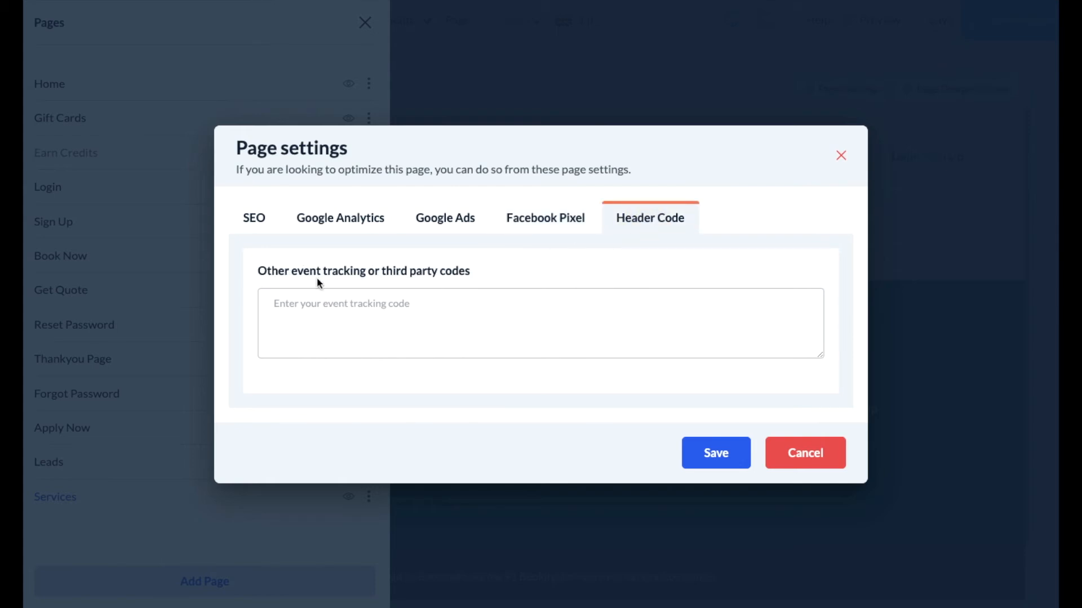
{"action": "mouse_move", "coordinate": [371, 282]}
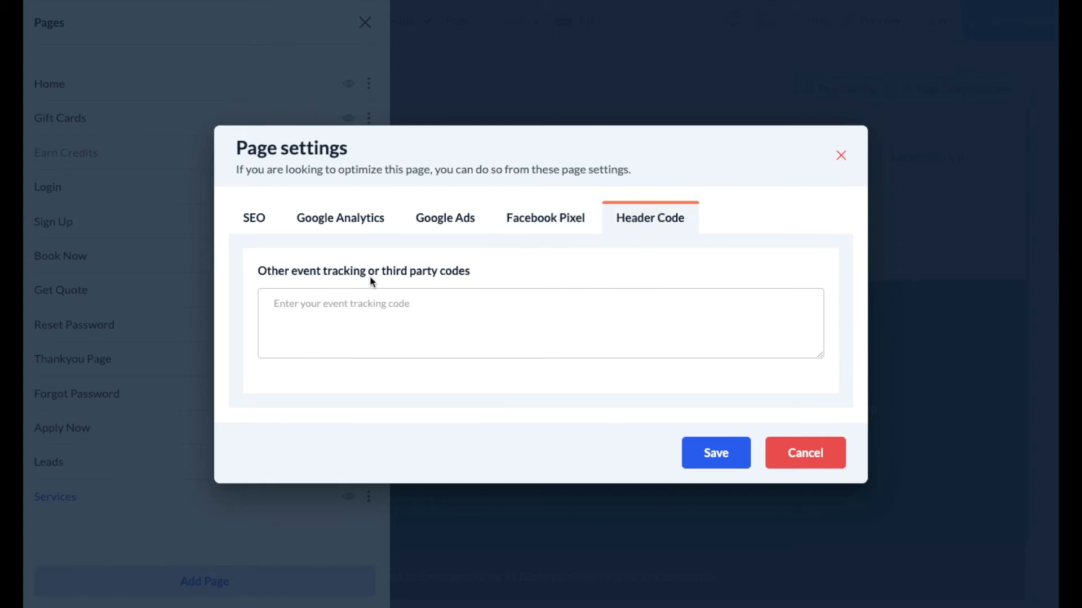
{"action": "mouse_move", "coordinate": [673, 240]}
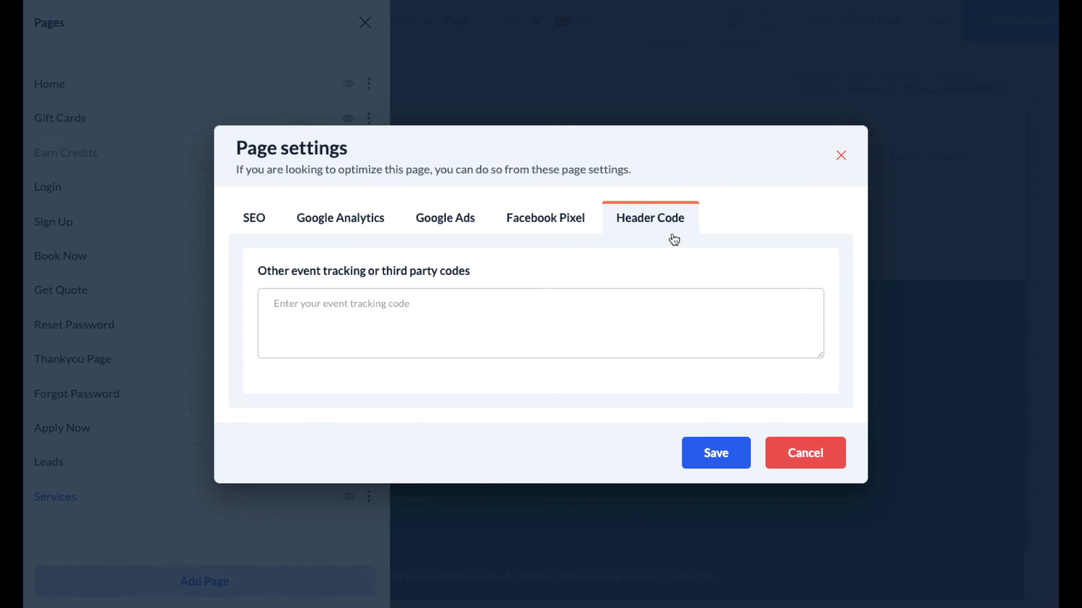
{"action": "mouse_move", "coordinate": [653, 240]}
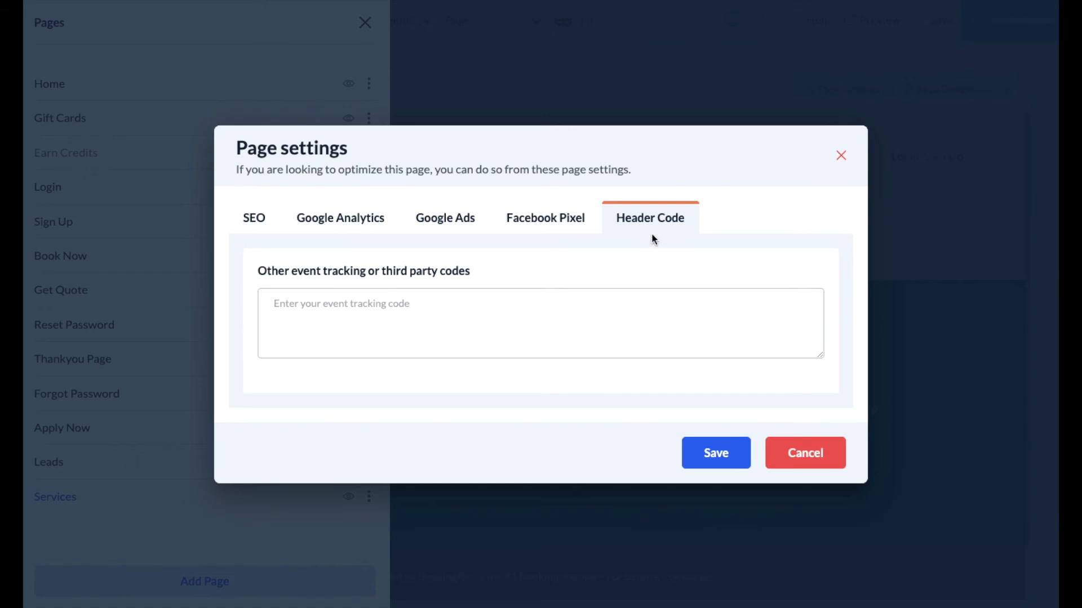
{"action": "left_click", "coordinate": [253, 218]}
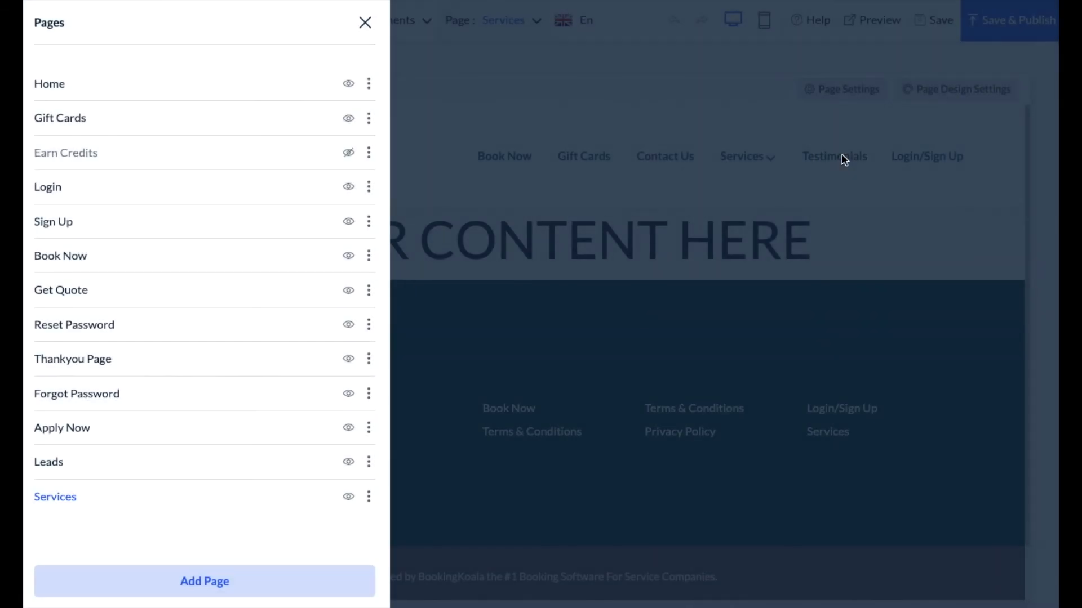
Step: Close the Pages panel and add a section above the YOUR CONTENT HERE block
{"action": "left_click", "coordinate": [365, 22]}
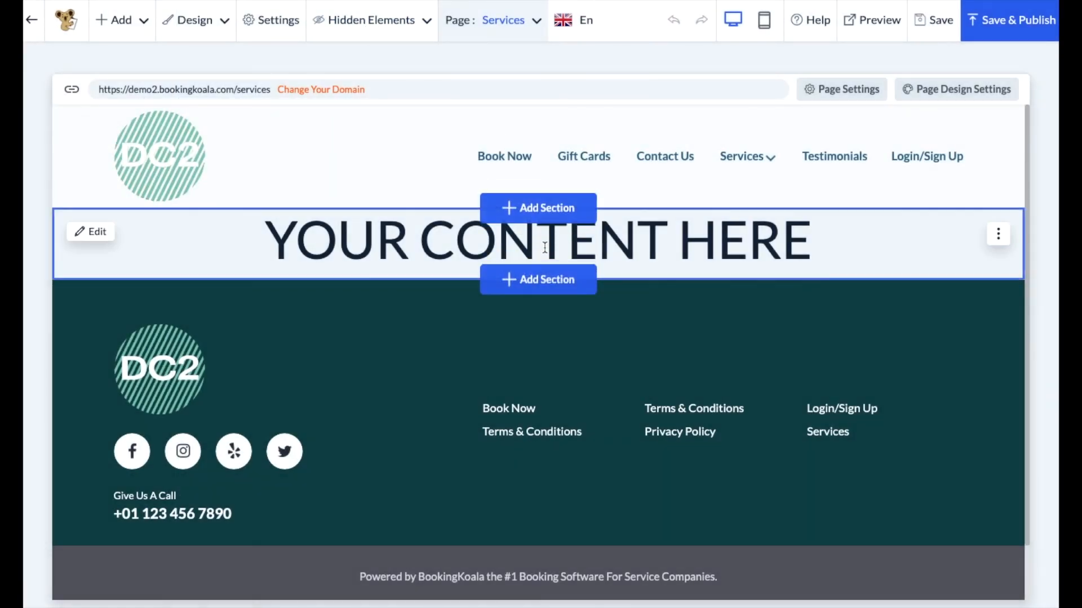
{"action": "mouse_move", "coordinate": [483, 227]}
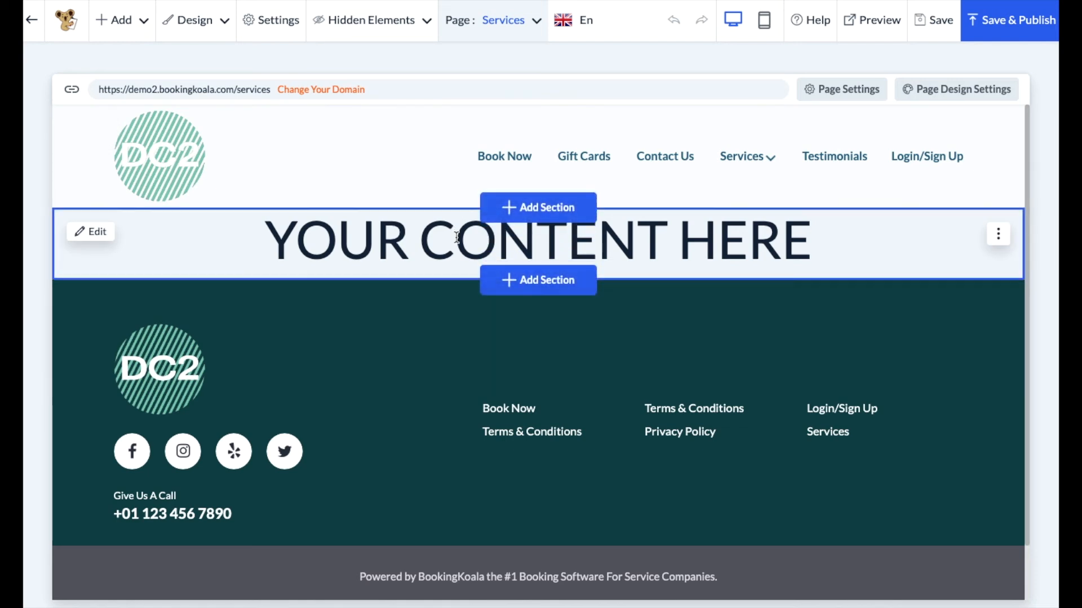
{"action": "mouse_move", "coordinate": [523, 216]}
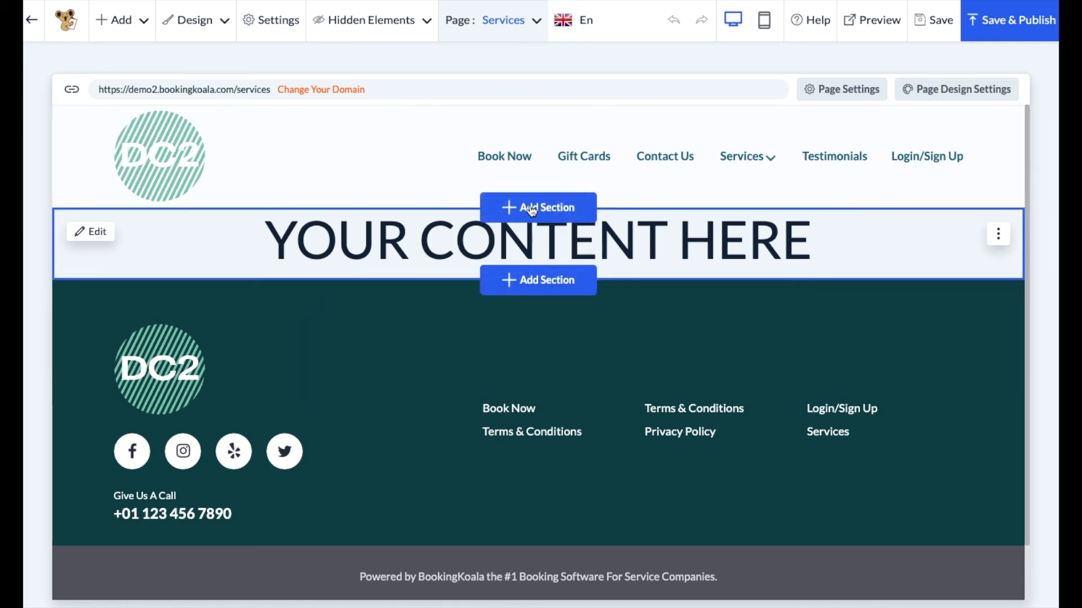
{"action": "left_click", "coordinate": [538, 208]}
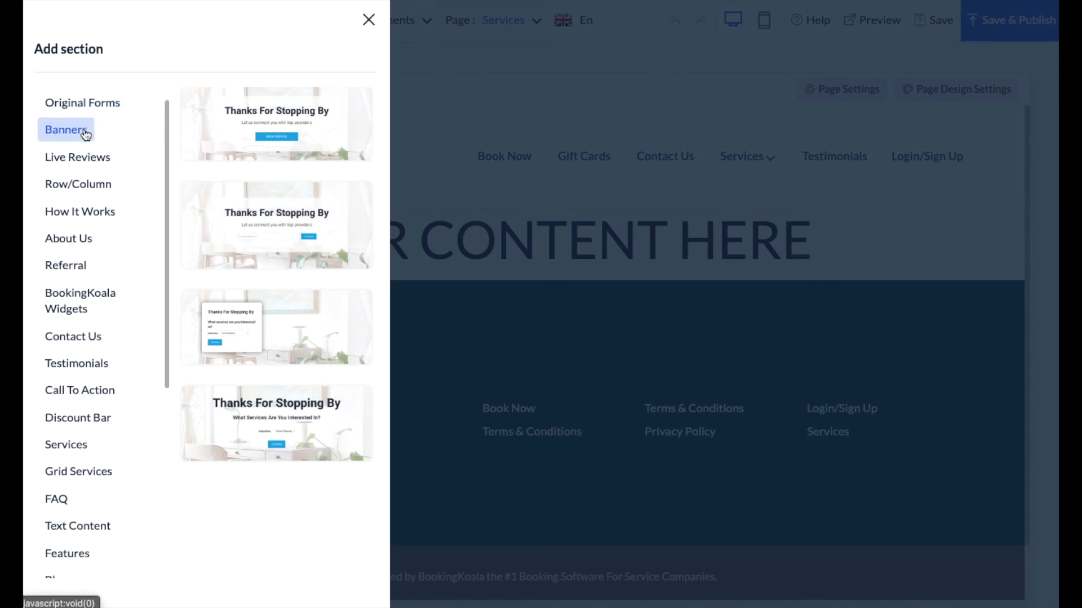
Step: Pick the Services category and add the Dog Walking section design
{"action": "left_click", "coordinate": [65, 445]}
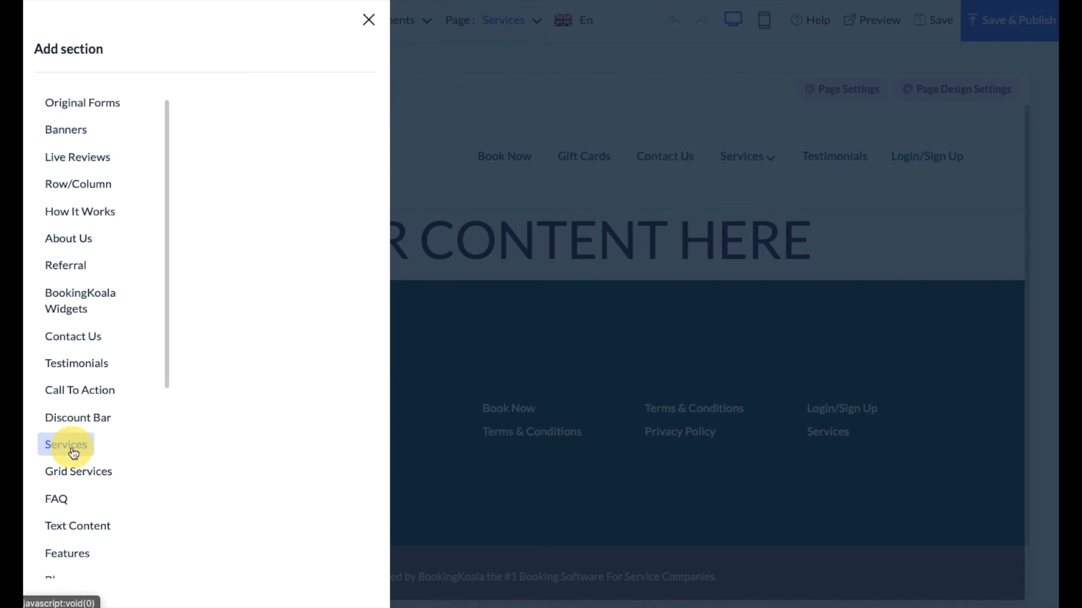
{"action": "left_click", "coordinate": [65, 445]}
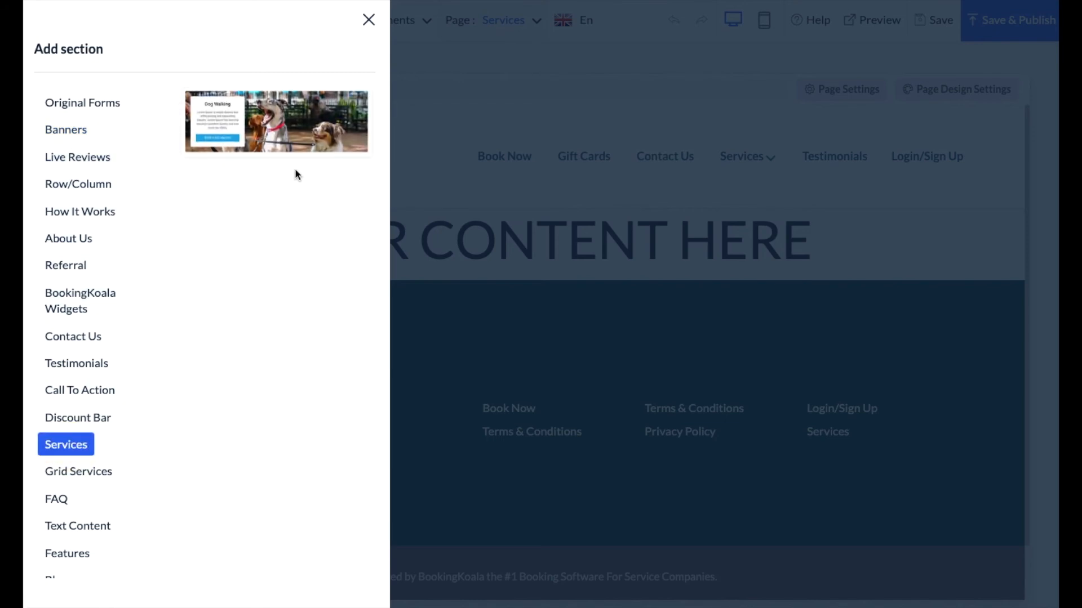
{"action": "mouse_move", "coordinate": [276, 121]}
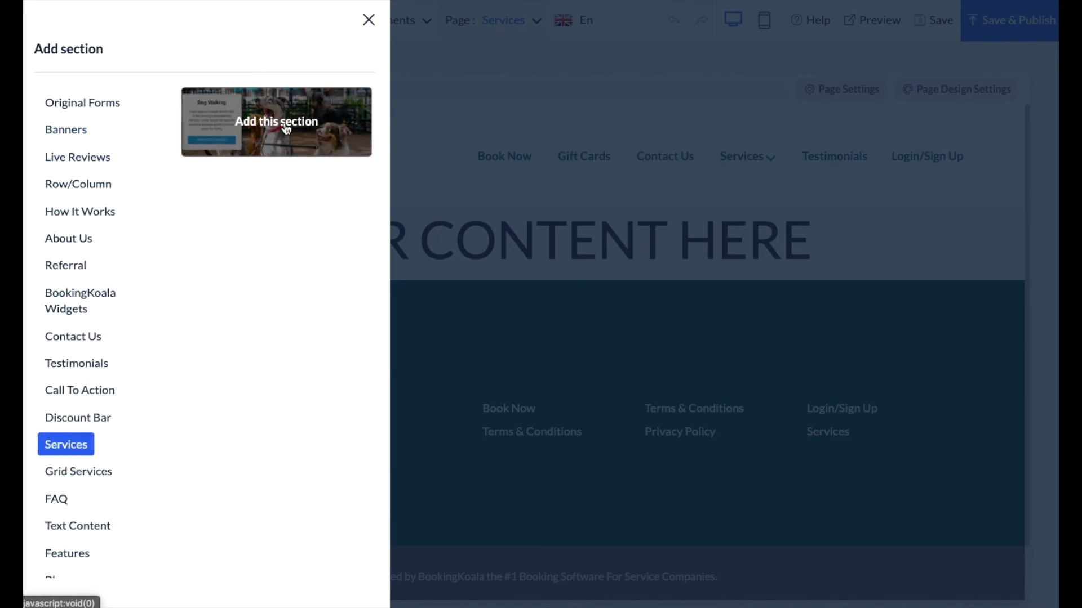
{"action": "left_click", "coordinate": [276, 122]}
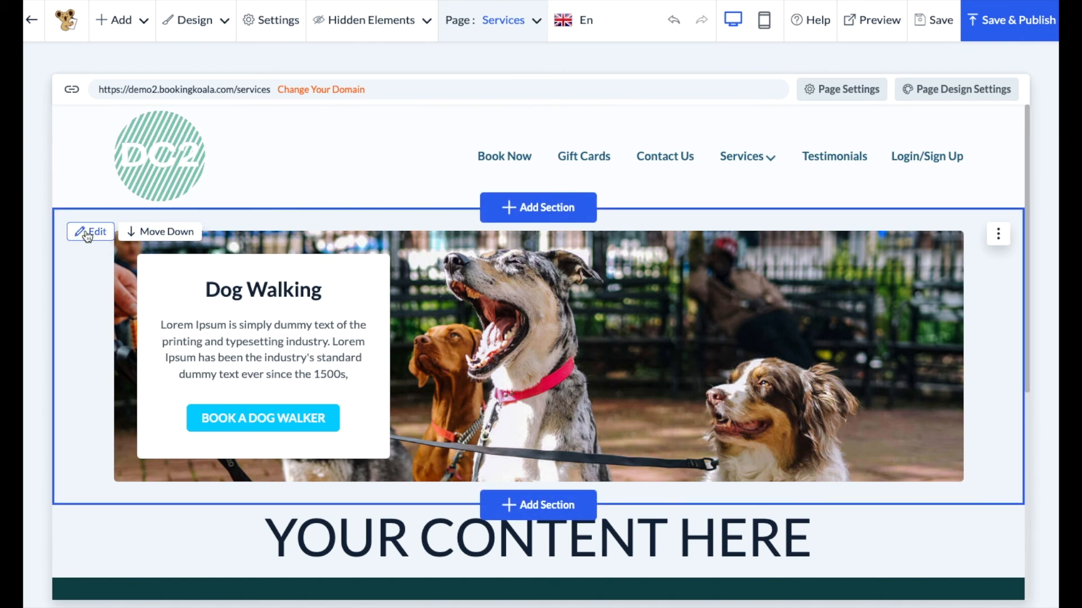
{"action": "left_click", "coordinate": [90, 231]}
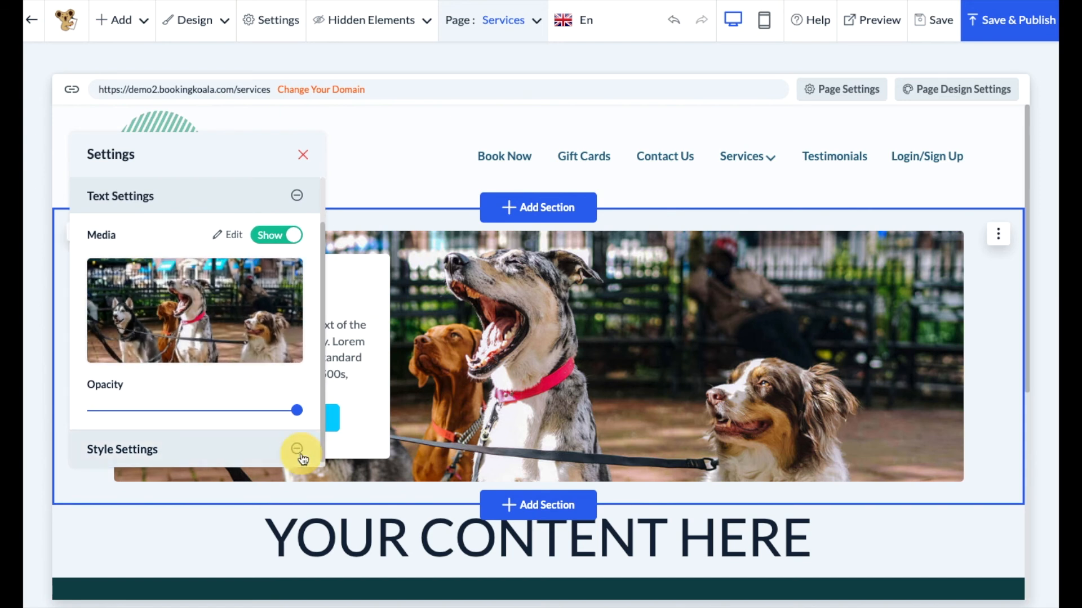
{"action": "left_click", "coordinate": [298, 453]}
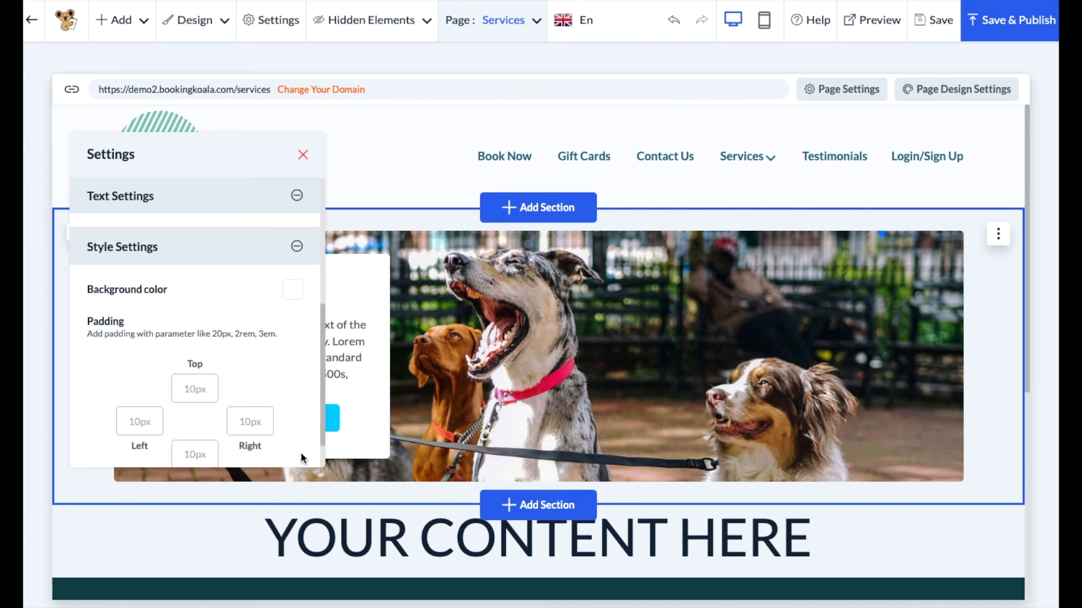
{"action": "left_click", "coordinate": [302, 154]}
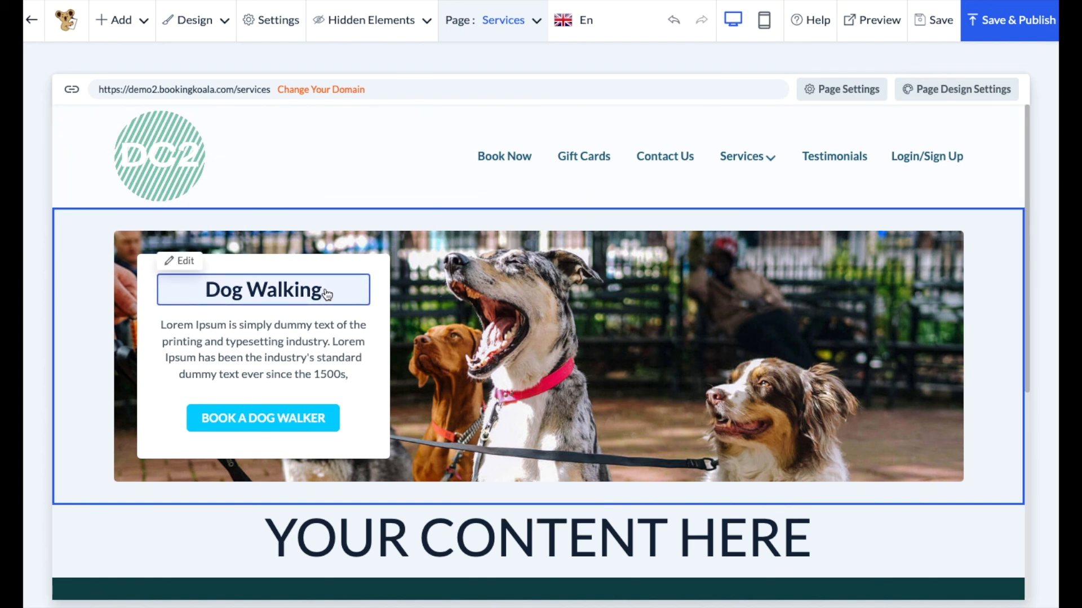
{"action": "mouse_move", "coordinate": [237, 298]}
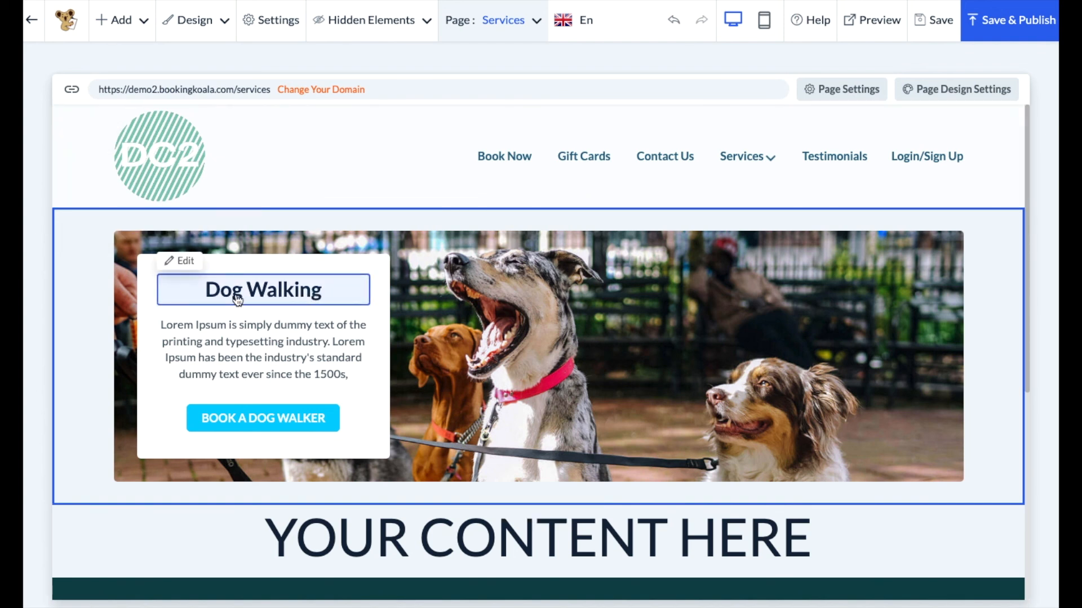
{"action": "mouse_move", "coordinate": [245, 295]}
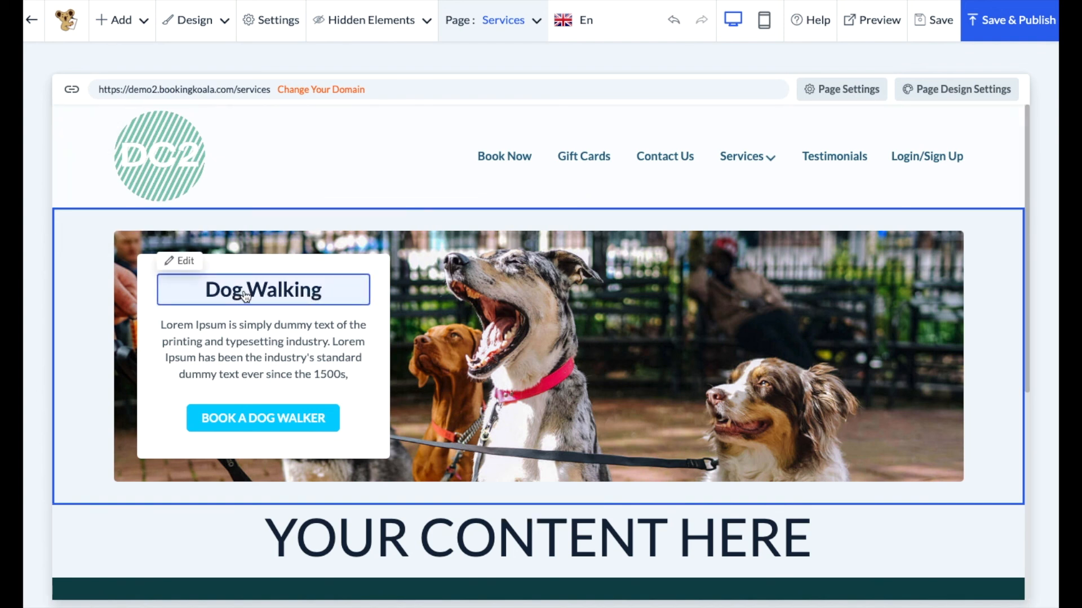
{"action": "mouse_move", "coordinate": [185, 261]}
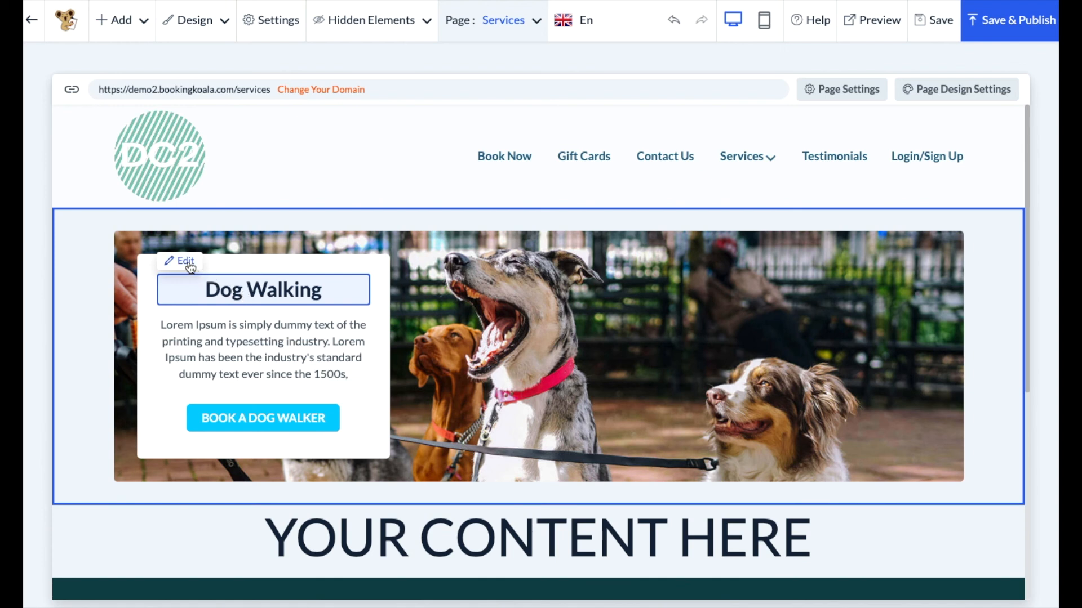
{"action": "mouse_move", "coordinate": [430, 263]}
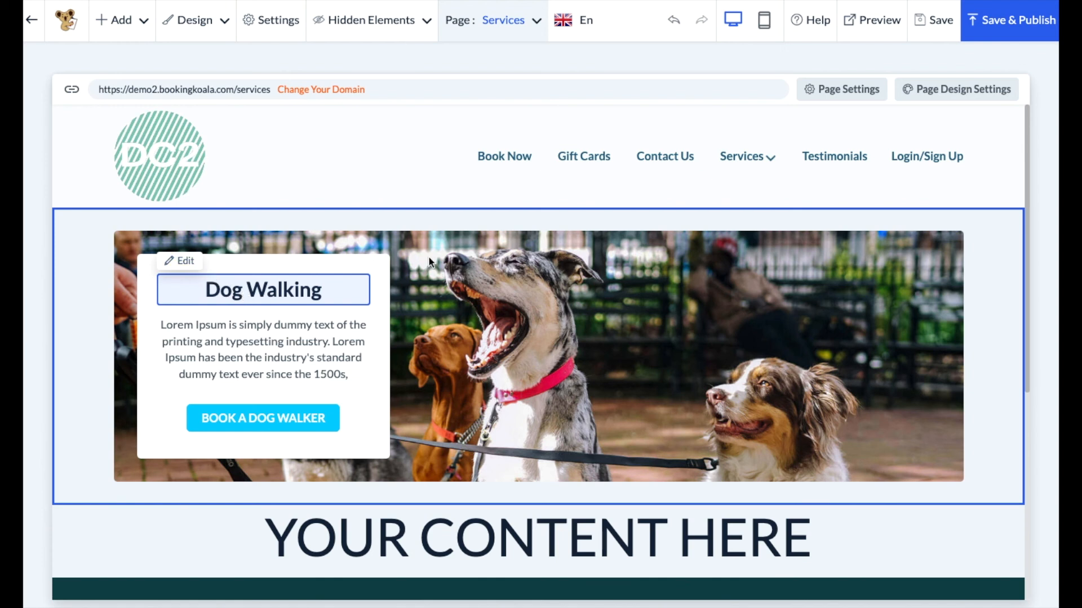
{"action": "mouse_move", "coordinate": [548, 273]}
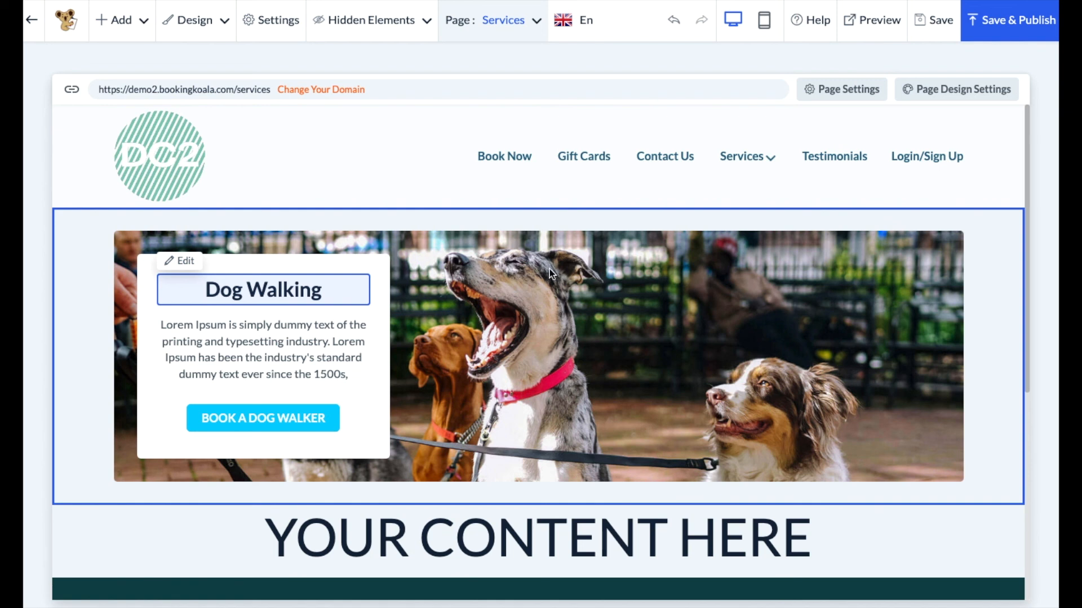
{"action": "mouse_move", "coordinate": [937, 19]}
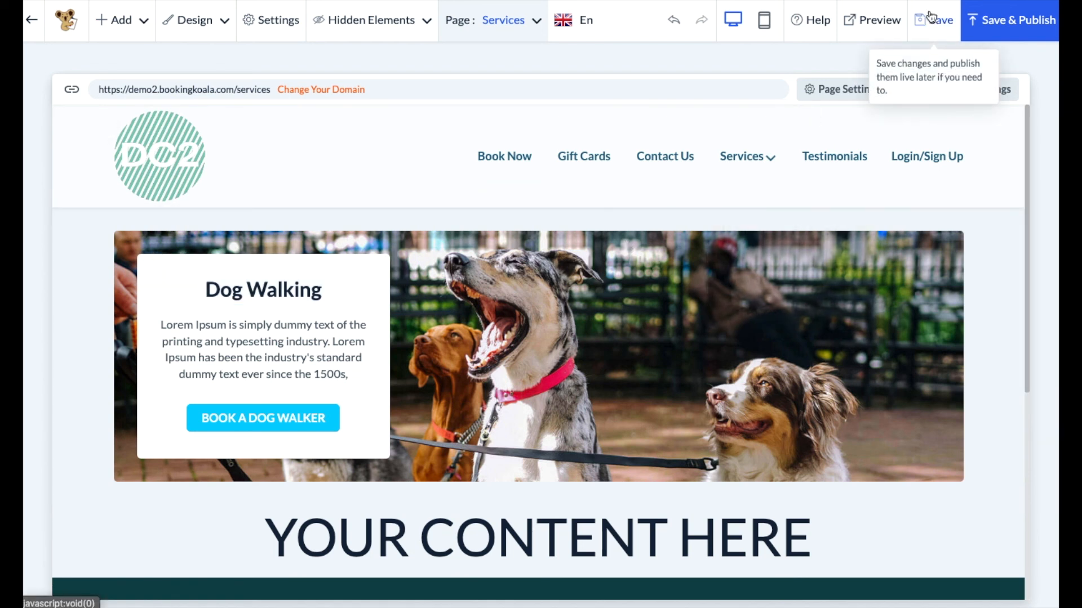
{"action": "mouse_move", "coordinate": [993, 35]}
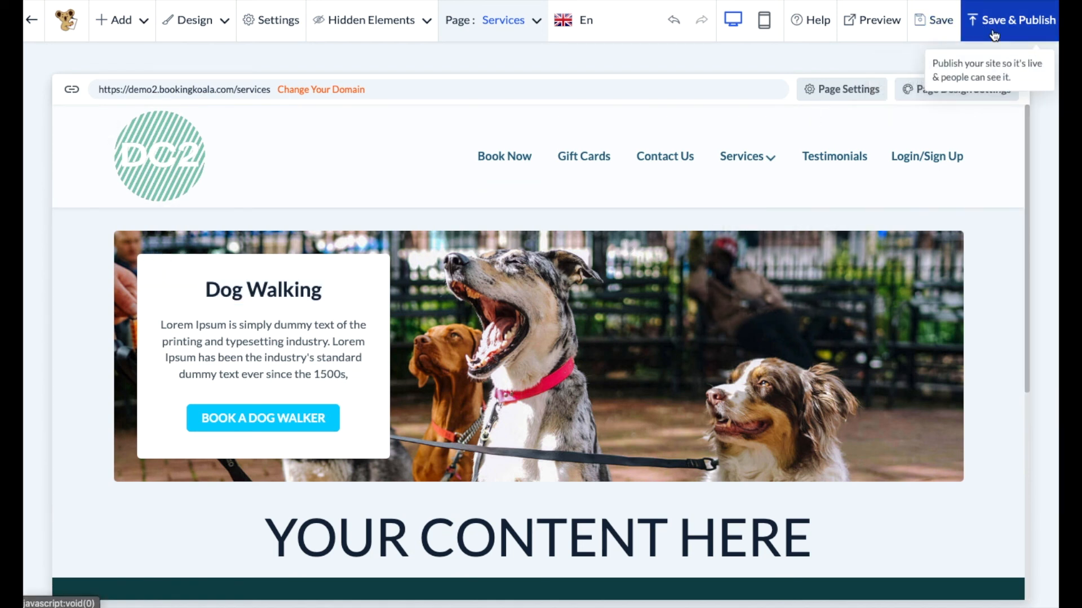